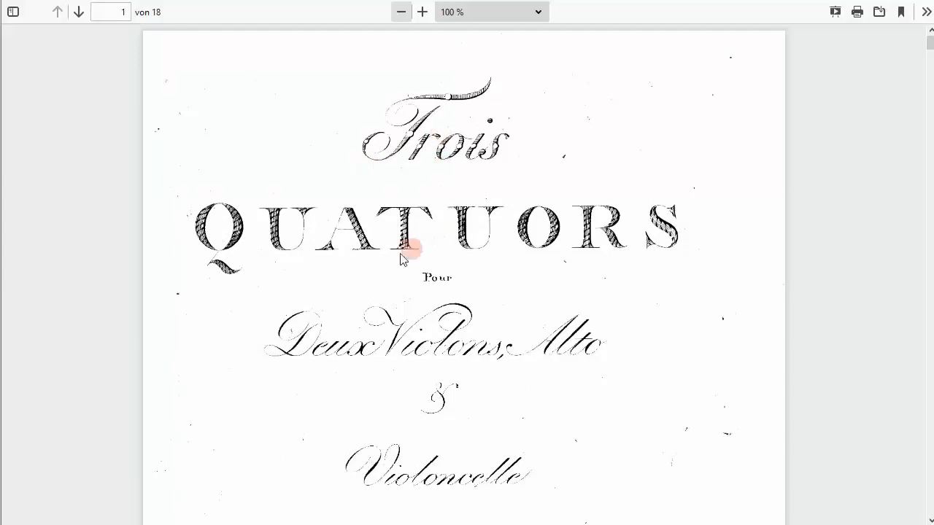
Step: Search the catalogue for 'trois quatuors pour deux violons danzi', returning 7 Franz Danzi quartet results
scroll("down", 3)
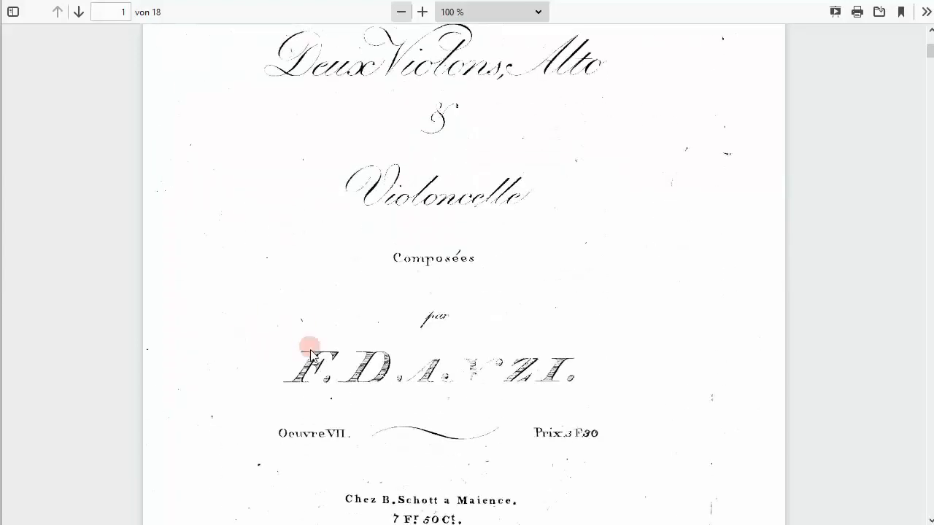
scroll("down", 3)
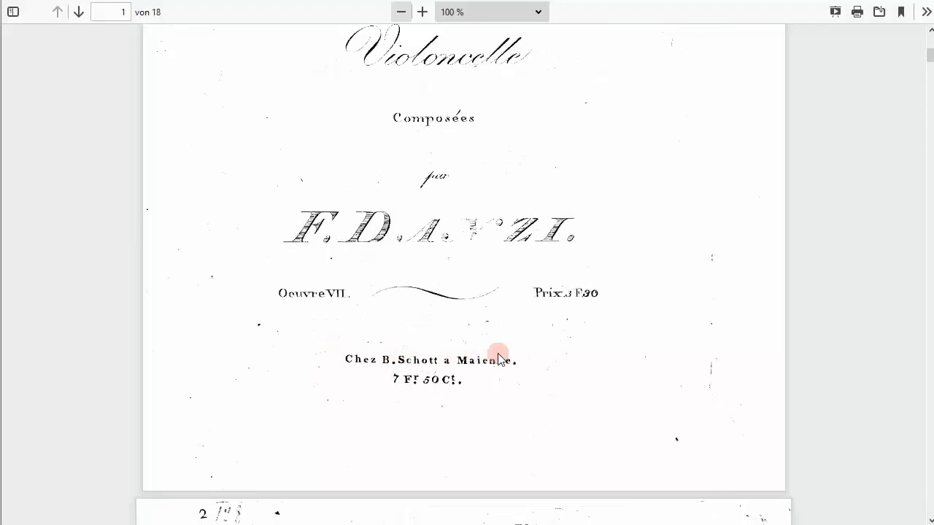
mouse_move(334, 294)
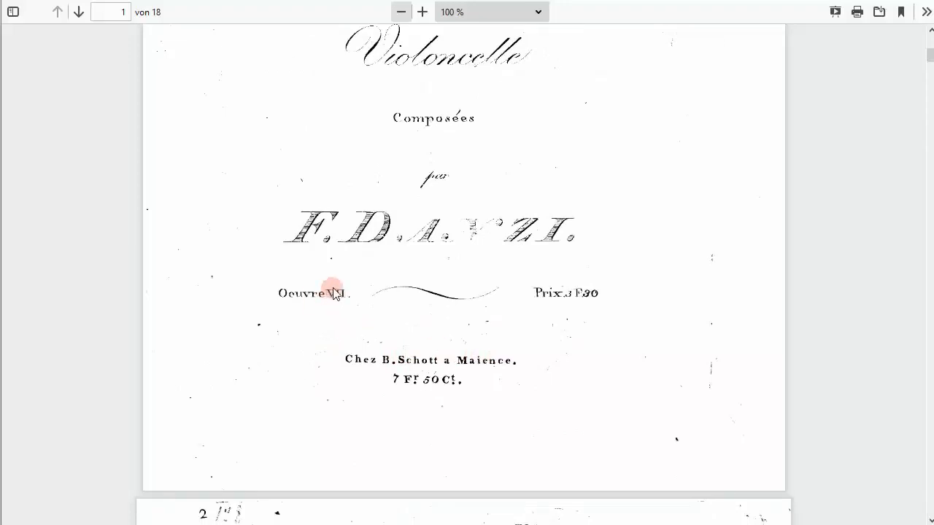
mouse_move(352, 284)
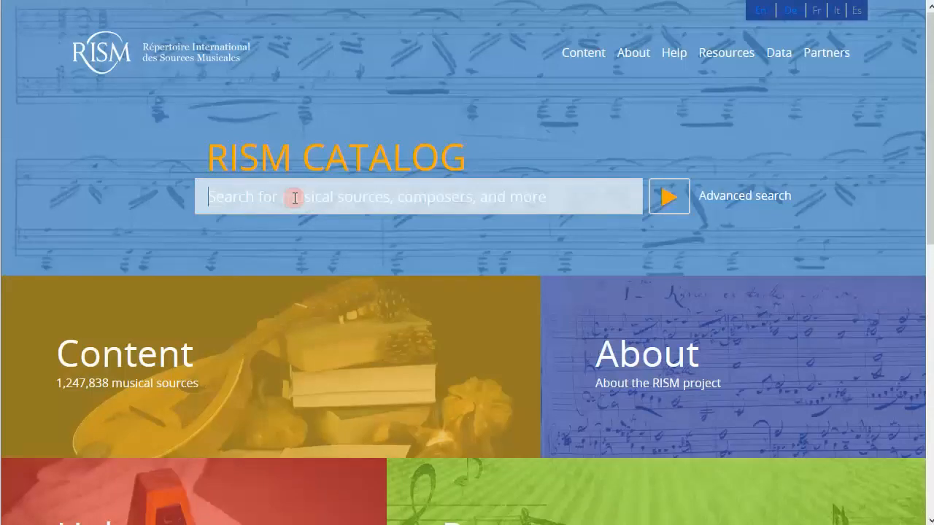
type("tro")
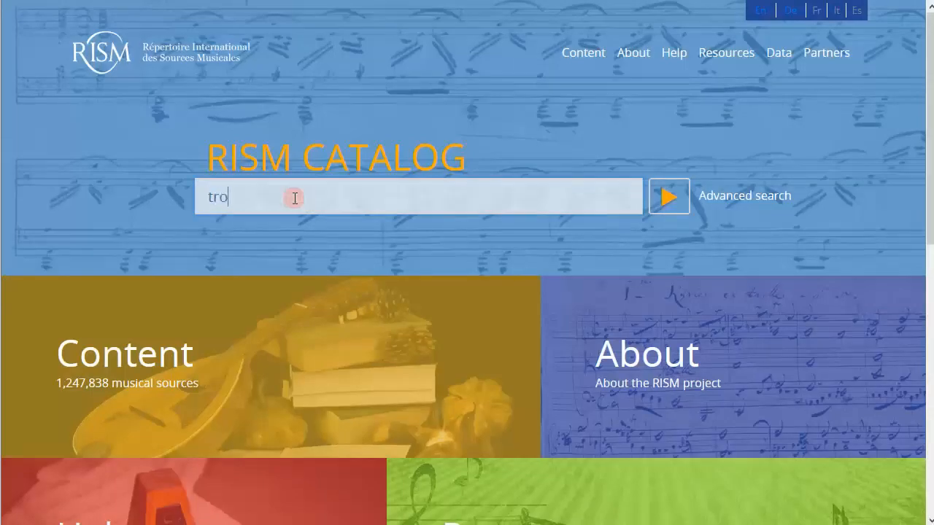
type("is quatu")
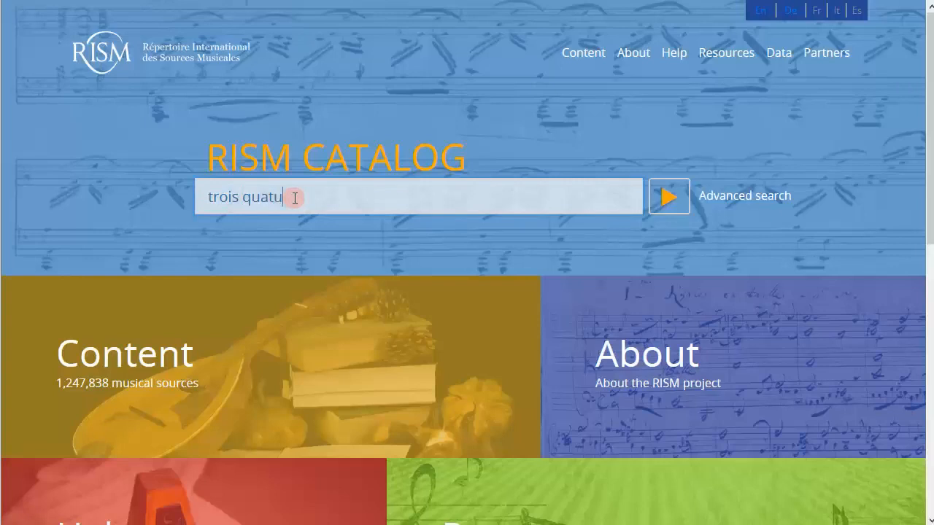
type("ors pour deu")
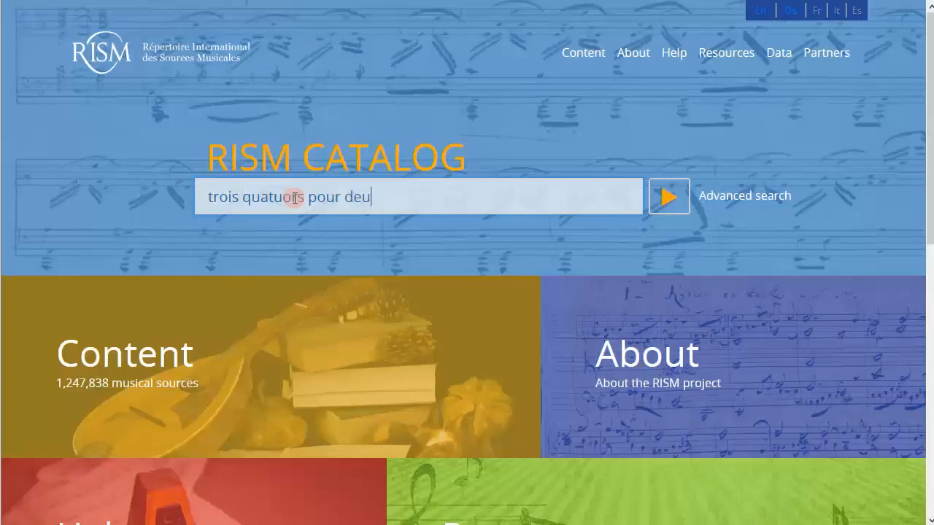
type("x violons d")
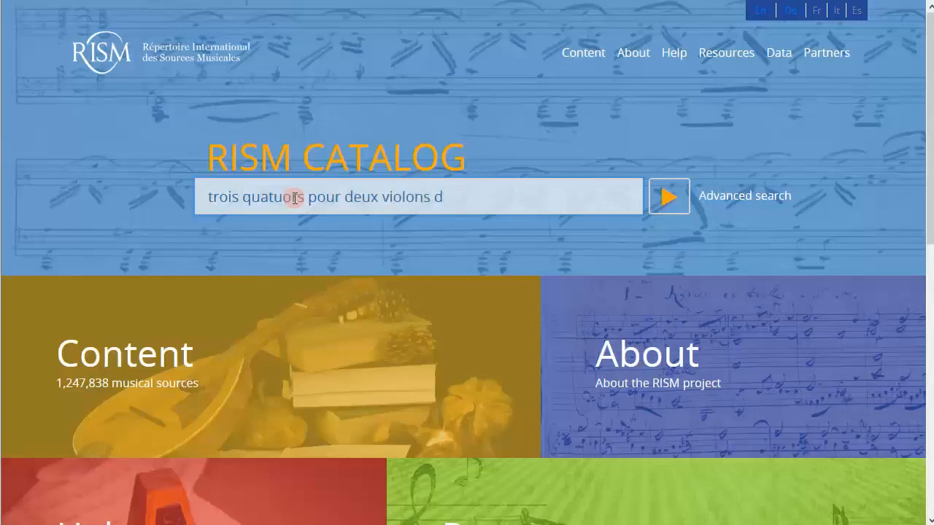
type("anzi")
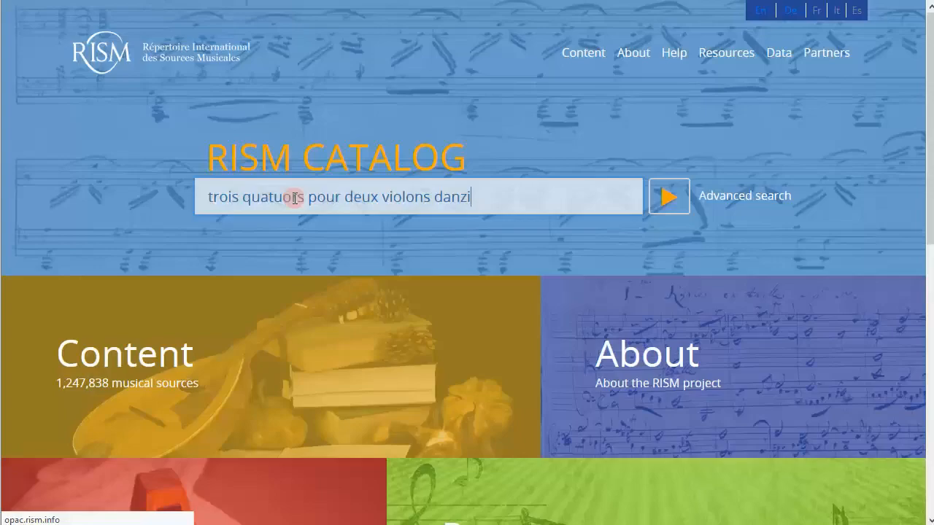
left_click(668, 195)
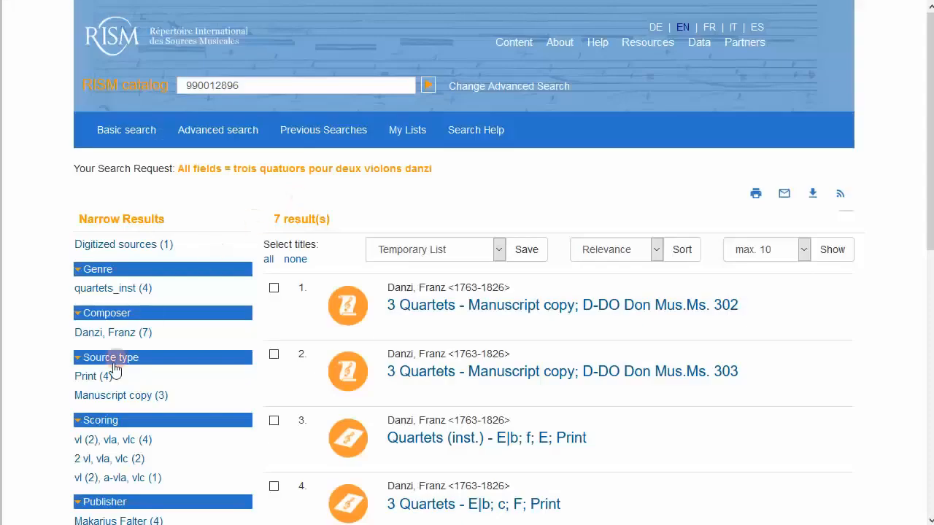
Step: Filter to the 4 printed sources and step through the op. 55, 7 and 6 quartet records
left_click(90, 376)
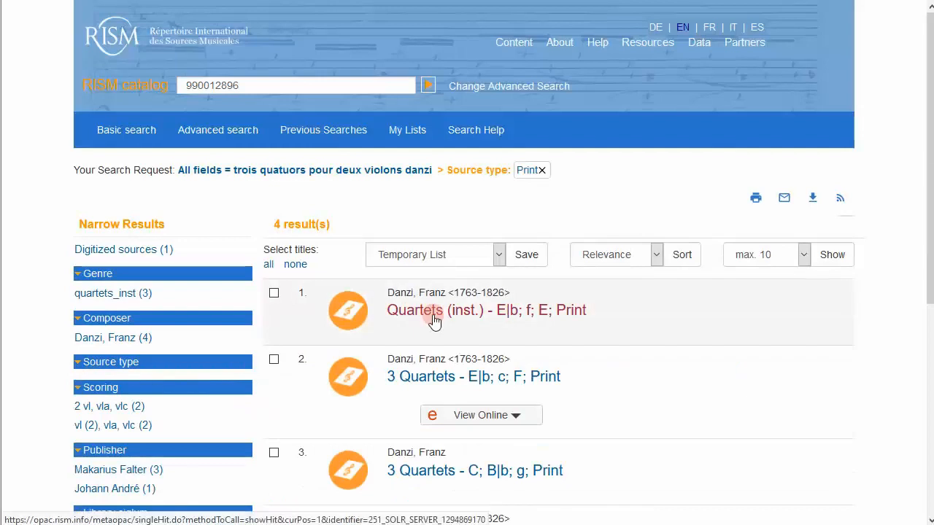
left_click(414, 310)
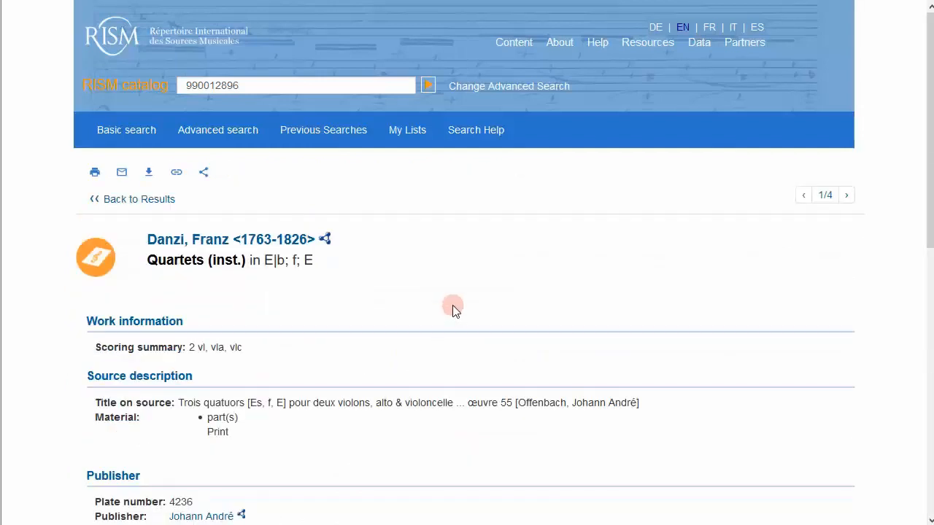
mouse_move(482, 400)
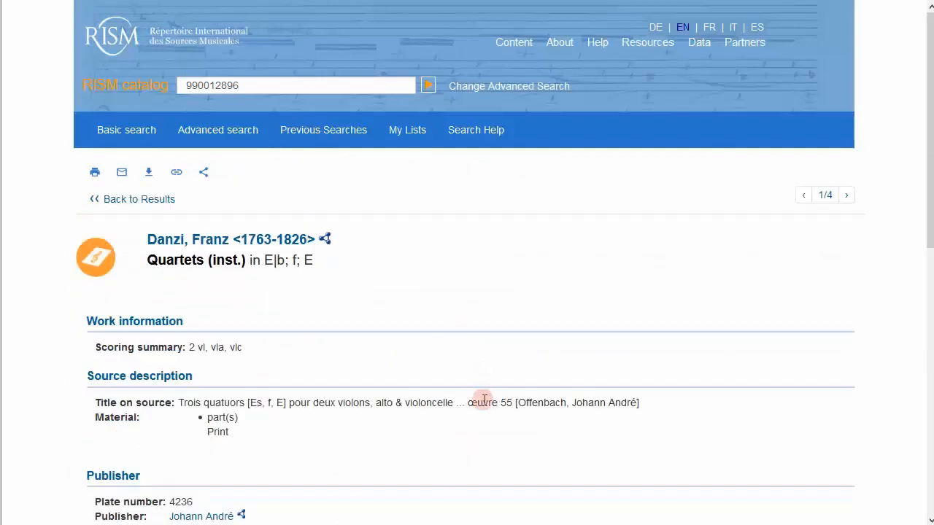
mouse_move(553, 384)
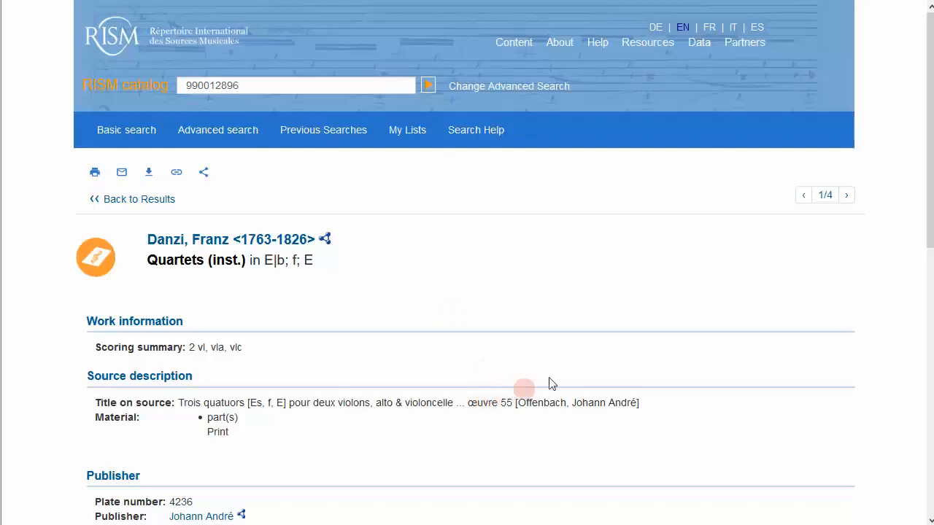
left_click(846, 195)
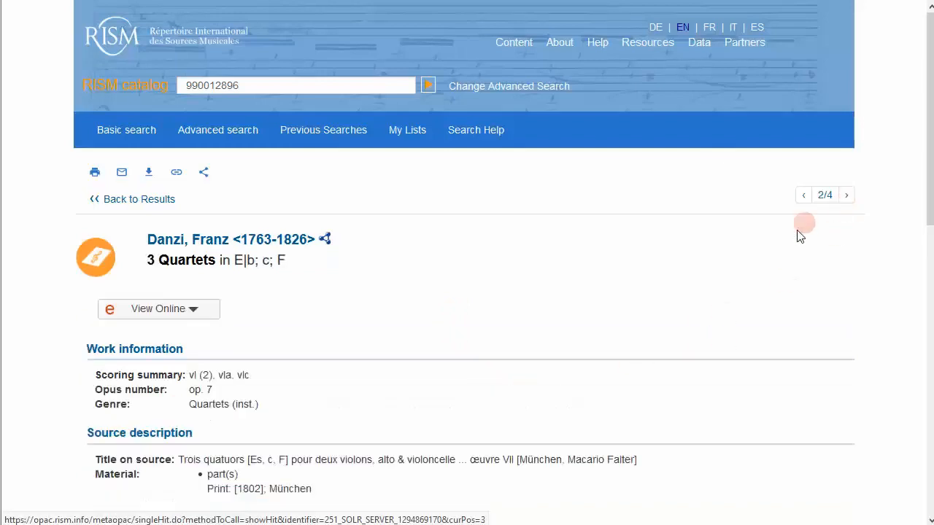
scroll("down", 3)
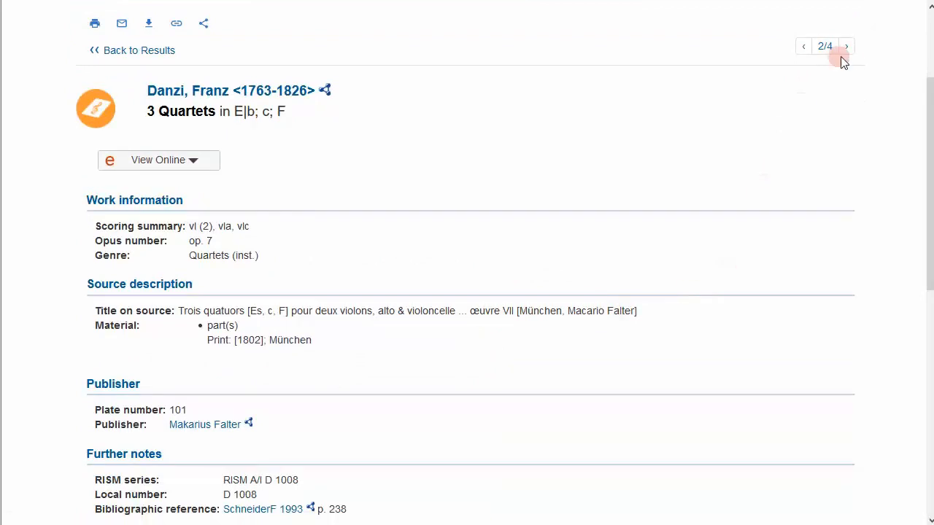
left_click(846, 46)
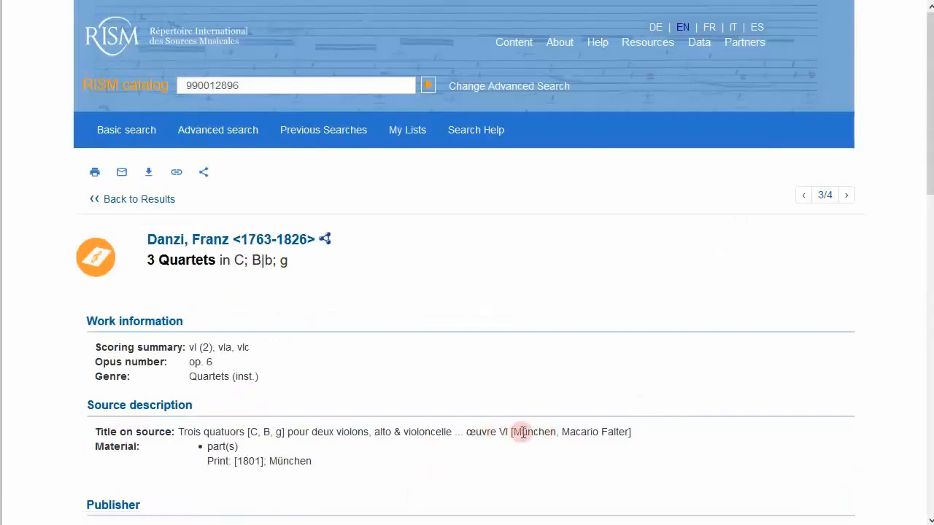
left_click(845, 195)
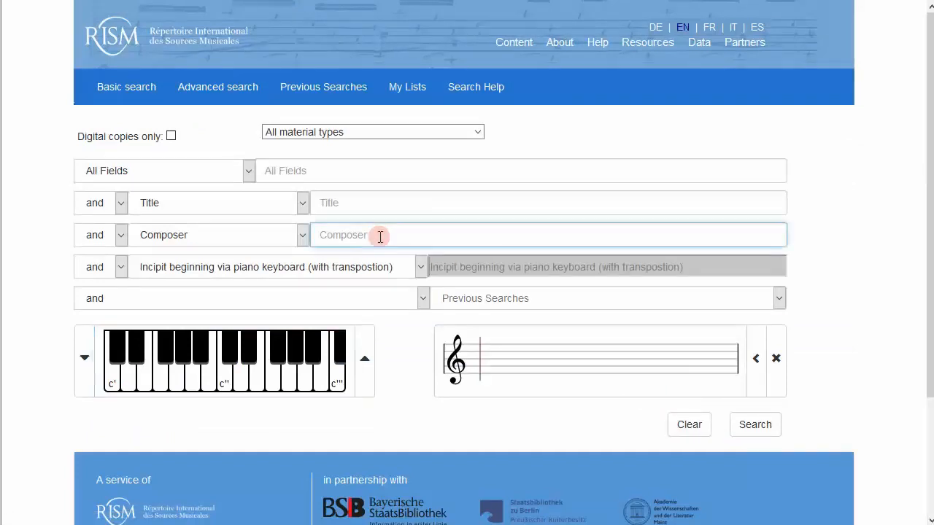
Step: Run an advanced search for composer Danzi, Franz with title 'quatours', which finds no matches
type("danzi")
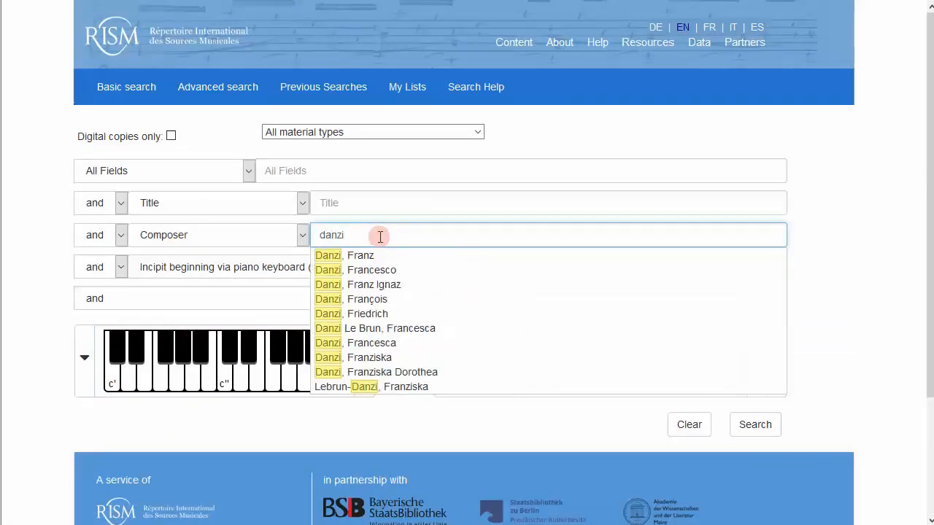
left_click(343, 256)
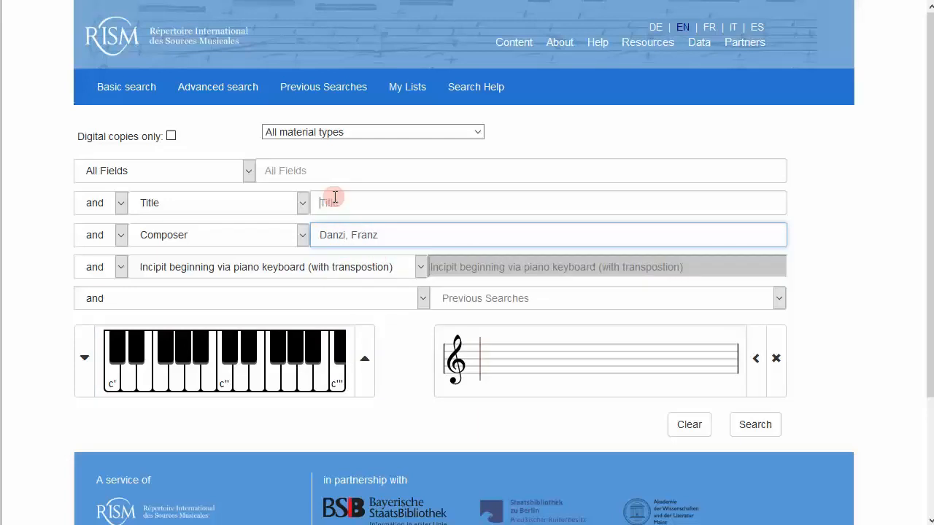
left_click(547, 203)
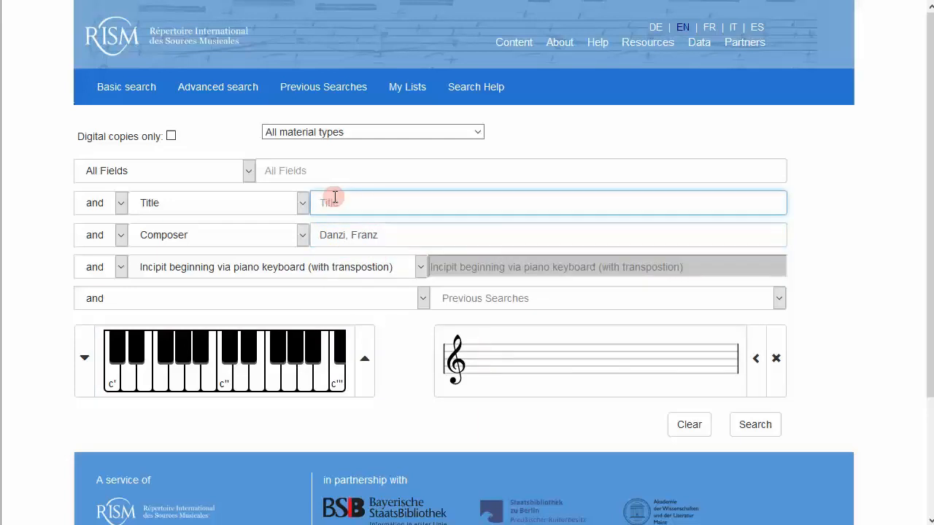
type("quat")
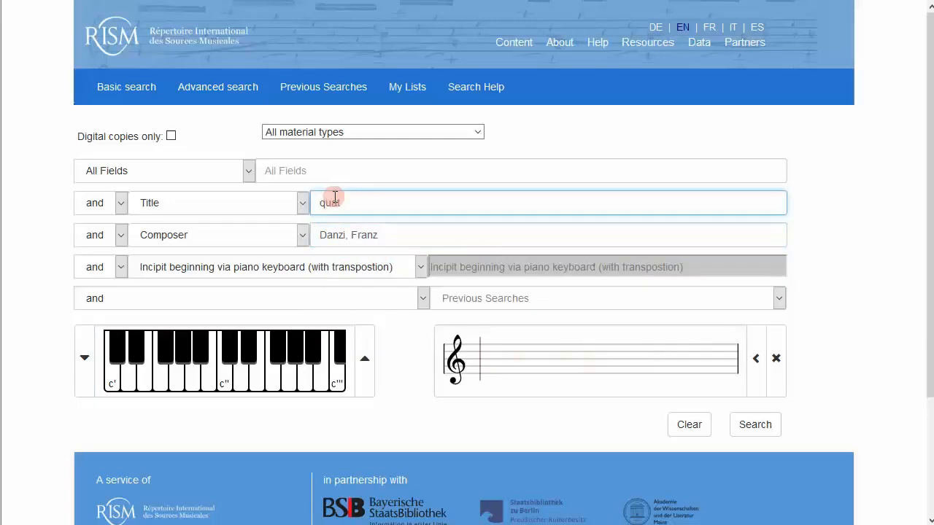
type("ours")
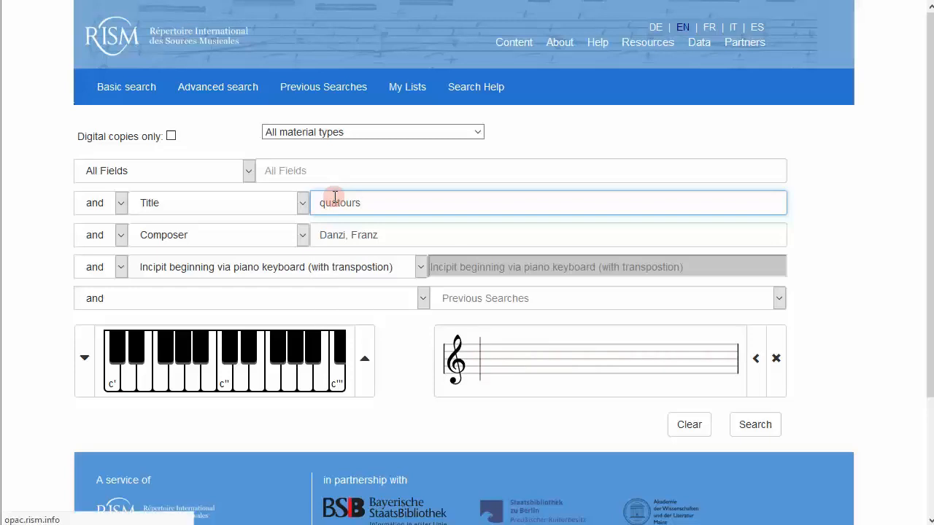
left_click(755, 425)
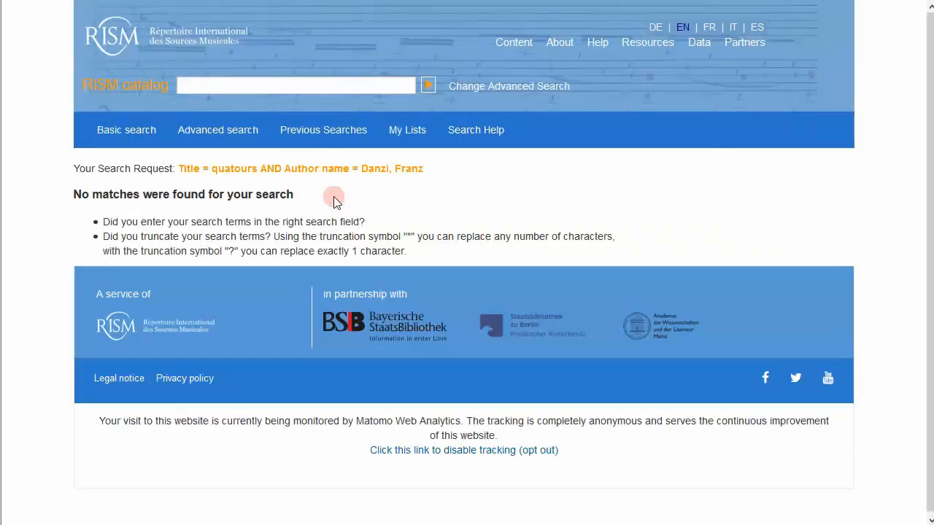
left_click(296, 86)
type("dan")
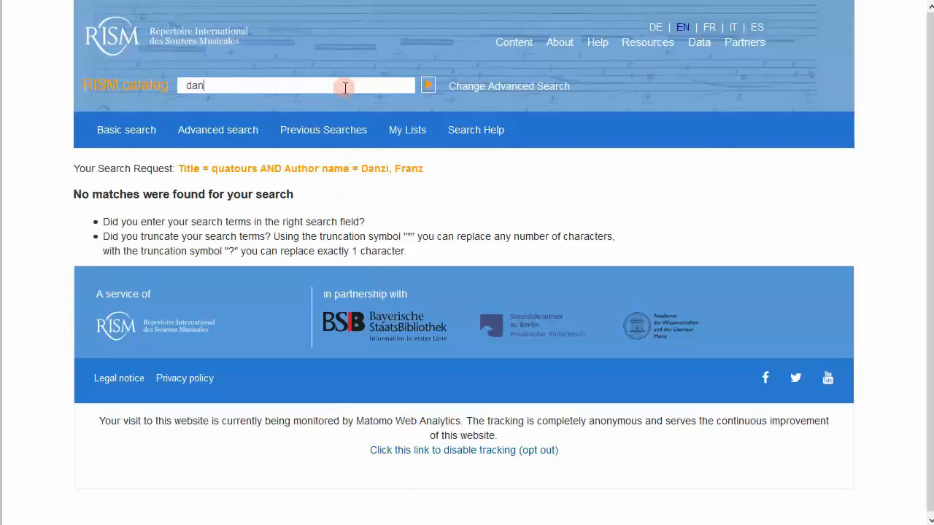
Step: Filter the danzi quick search to printed sources in the quartets_inst genre, leaving 3 results
type("zi")
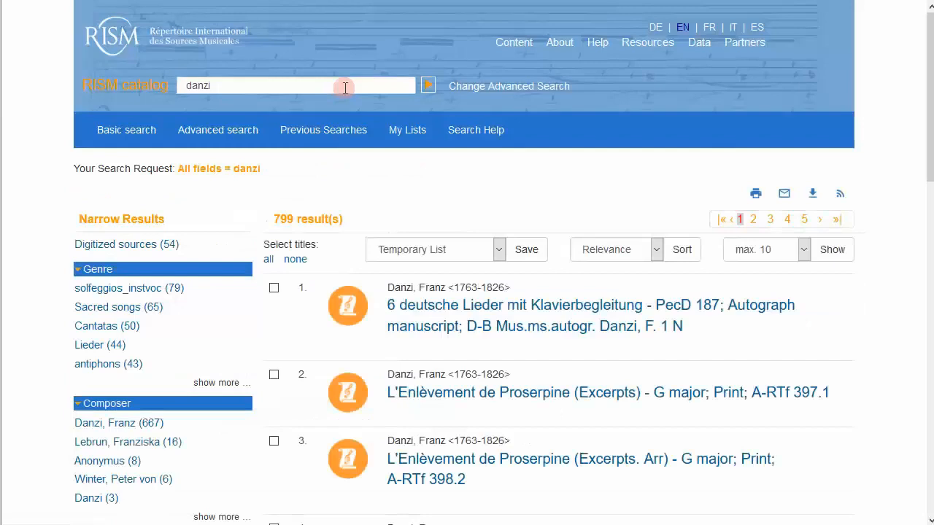
scroll("down", 3)
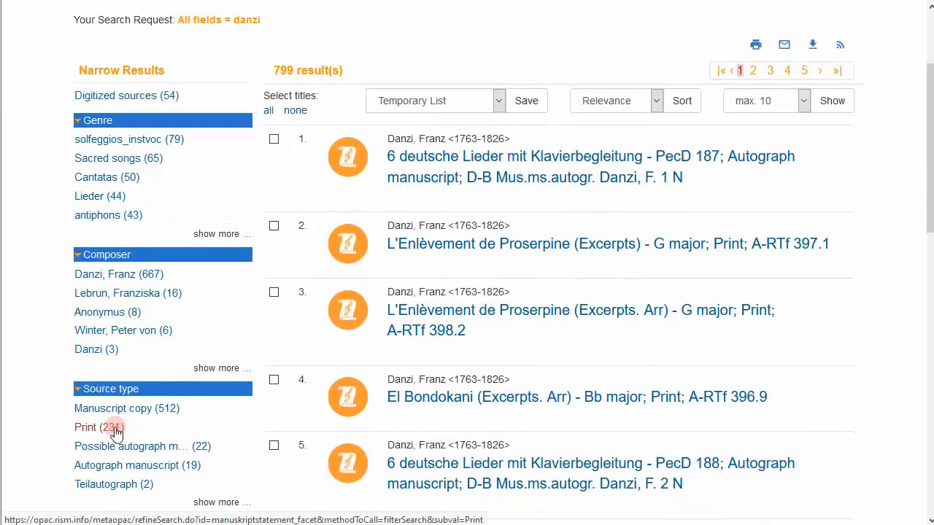
left_click(86, 427)
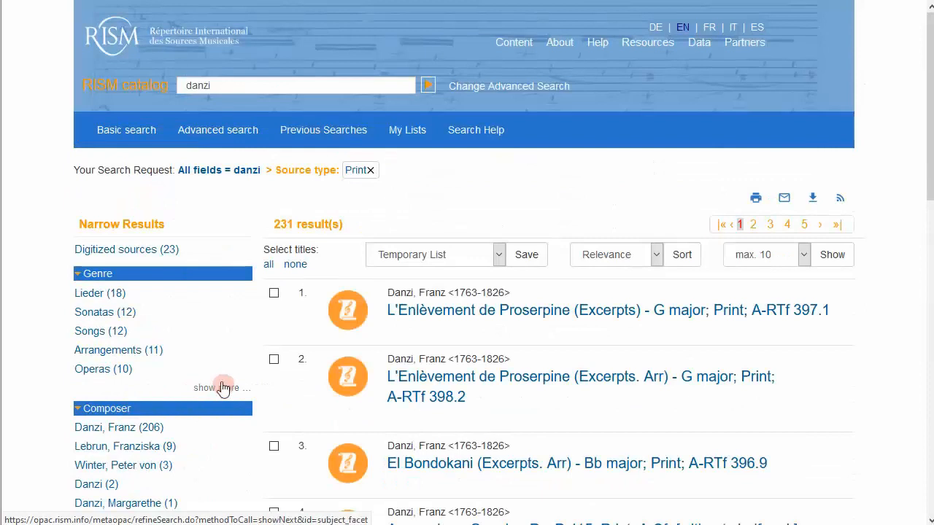
left_click(221, 387)
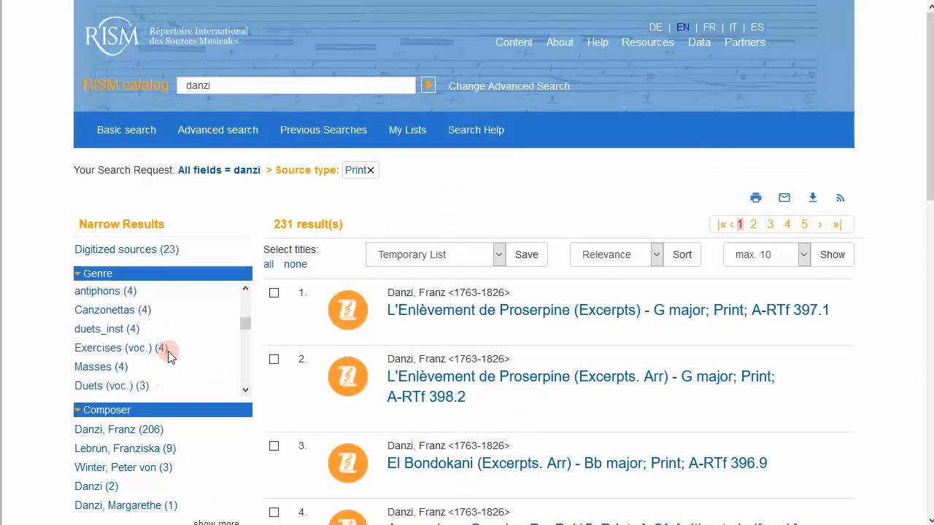
scroll("down", 3)
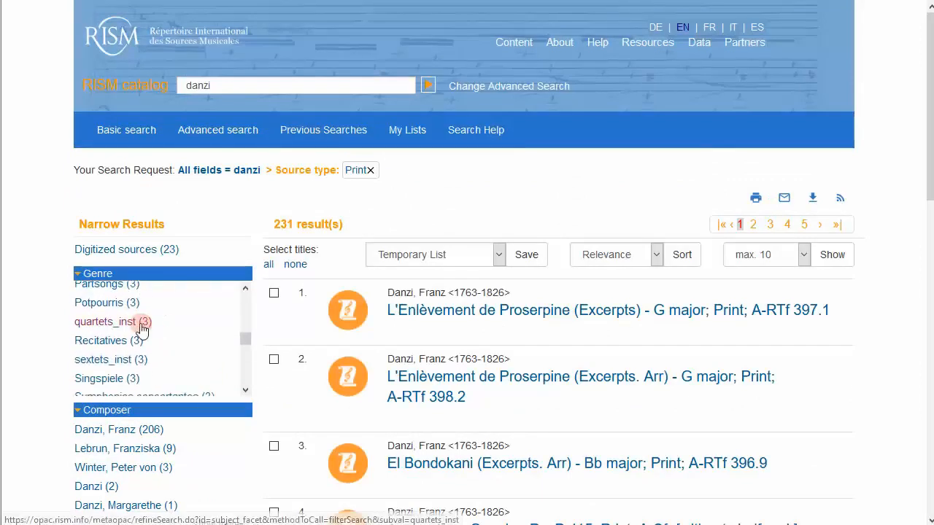
left_click(106, 322)
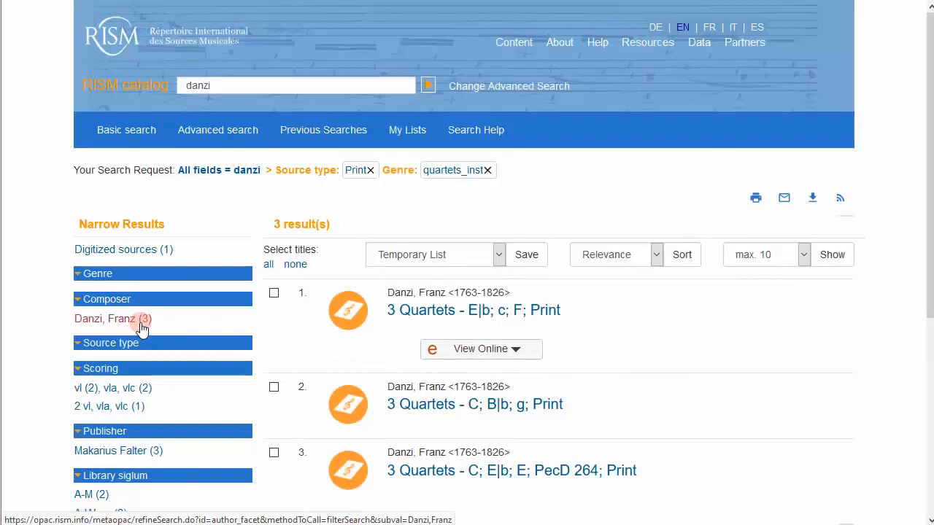
mouse_move(423, 319)
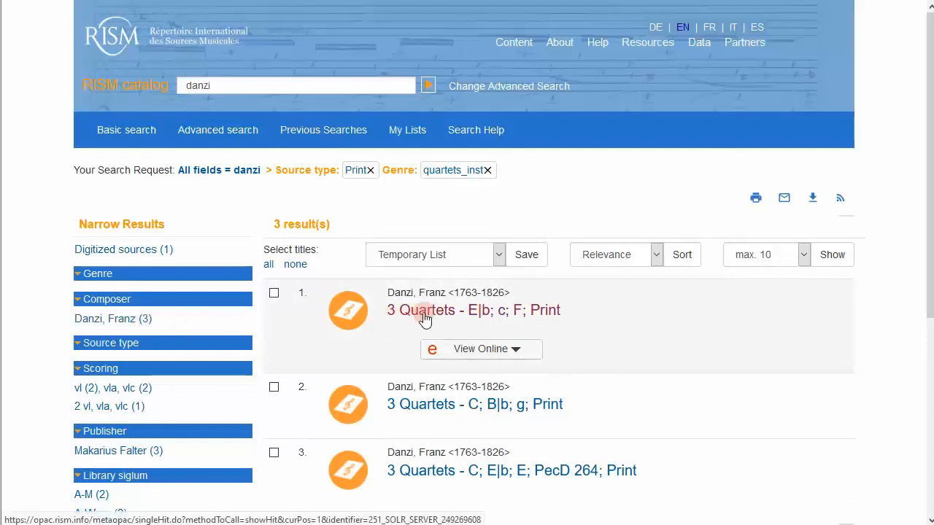
Step: View the three quartet prints in turn, ending on 3 Quartets in C; E|b; E, op. 5
left_click(476, 310)
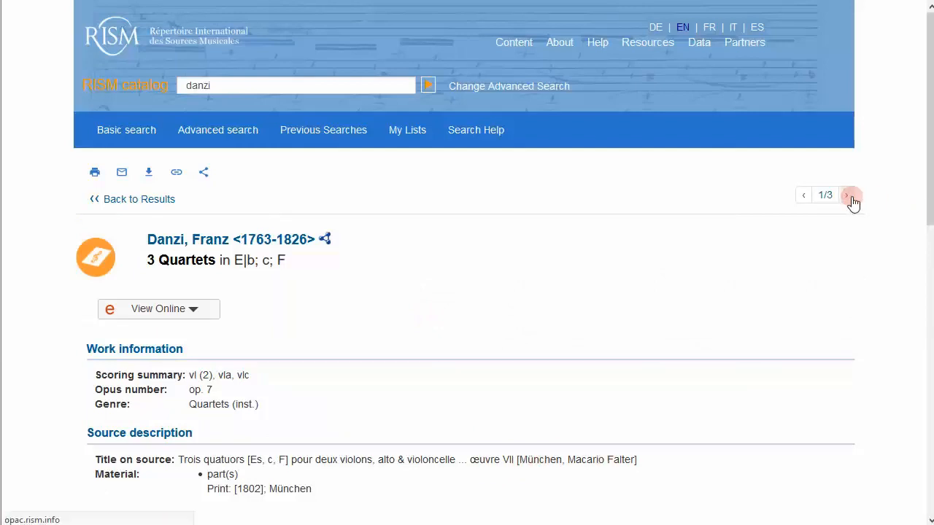
left_click(847, 195)
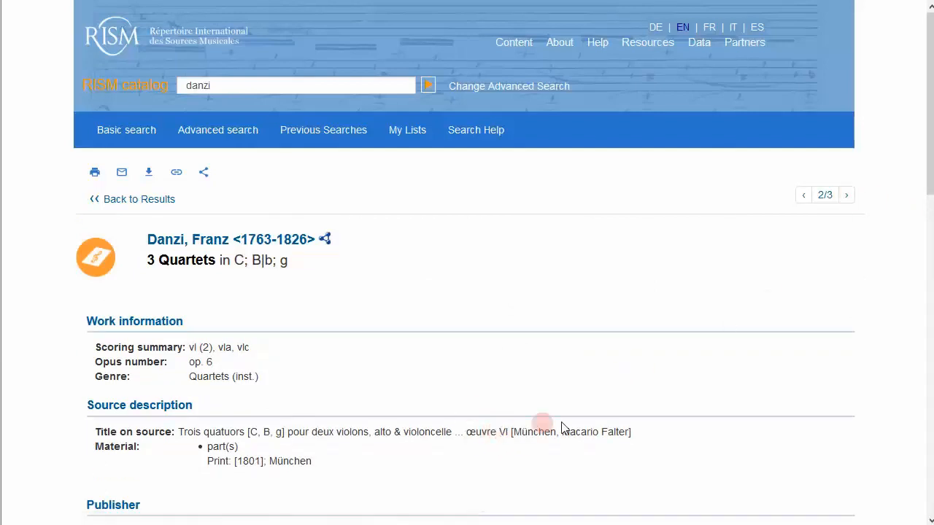
left_click(846, 195)
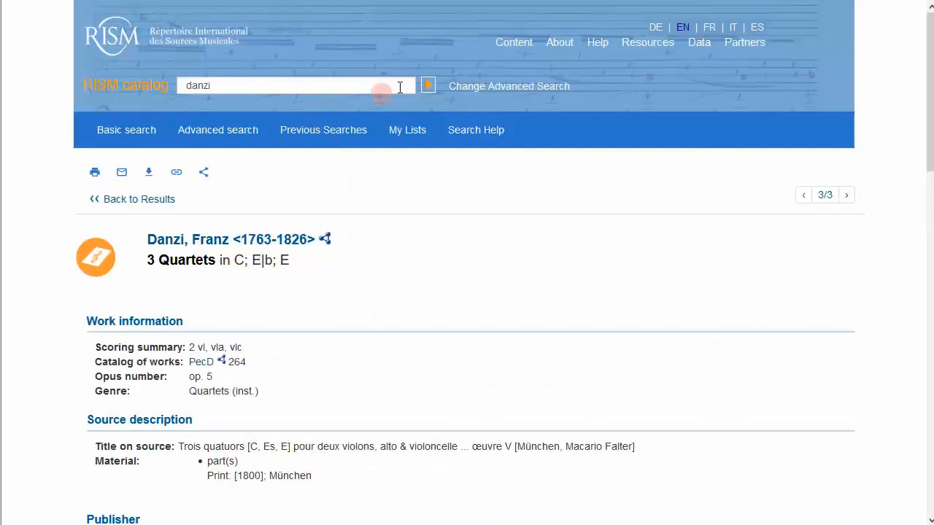
Step: Rerun the danzi search and filter to prints published by B. Schott, giving 6 results
left_click(428, 86)
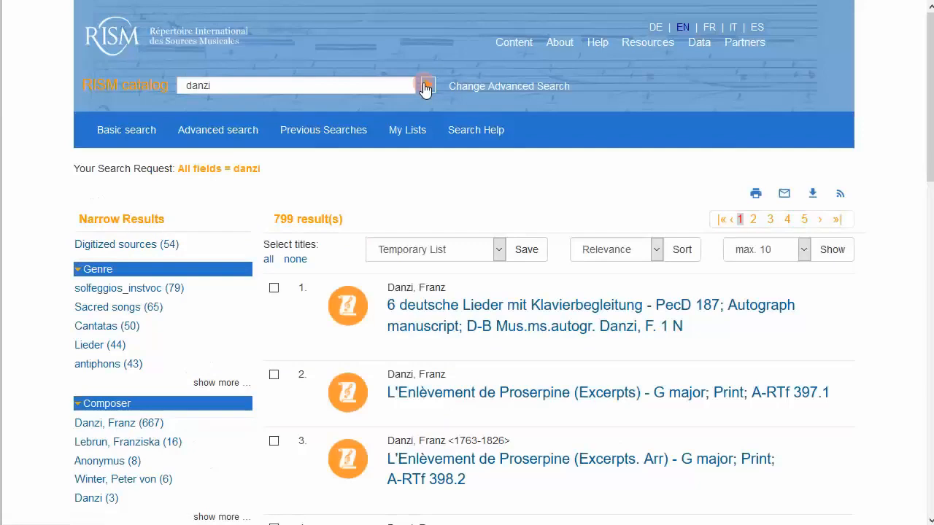
scroll("down", 3)
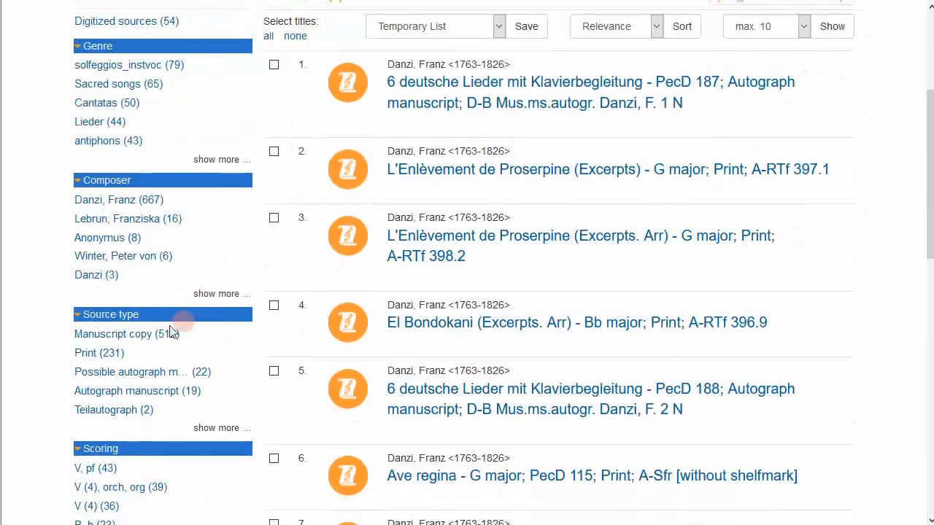
left_click(99, 352)
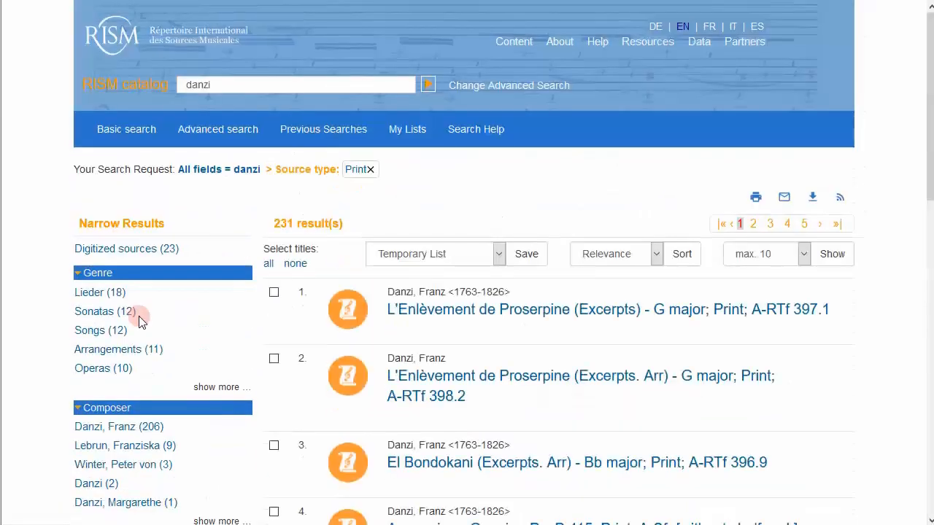
scroll("down", 3)
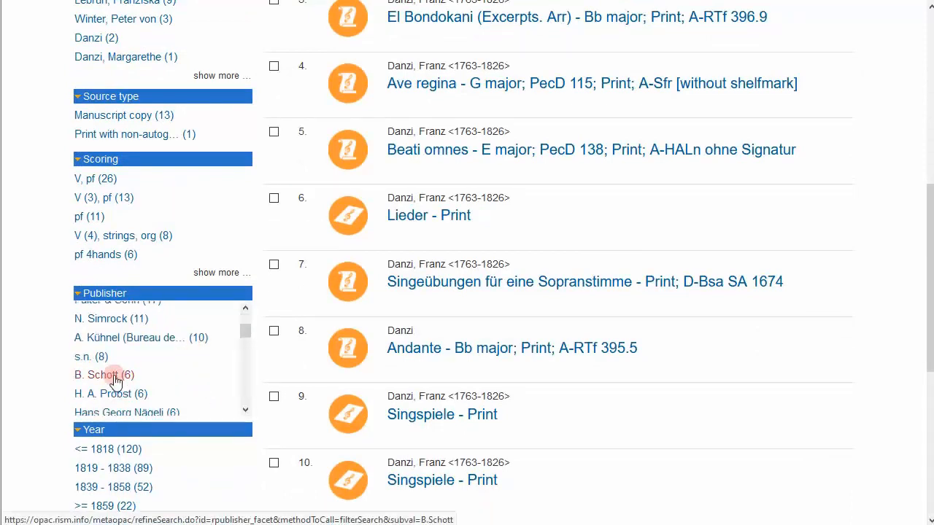
left_click(103, 374)
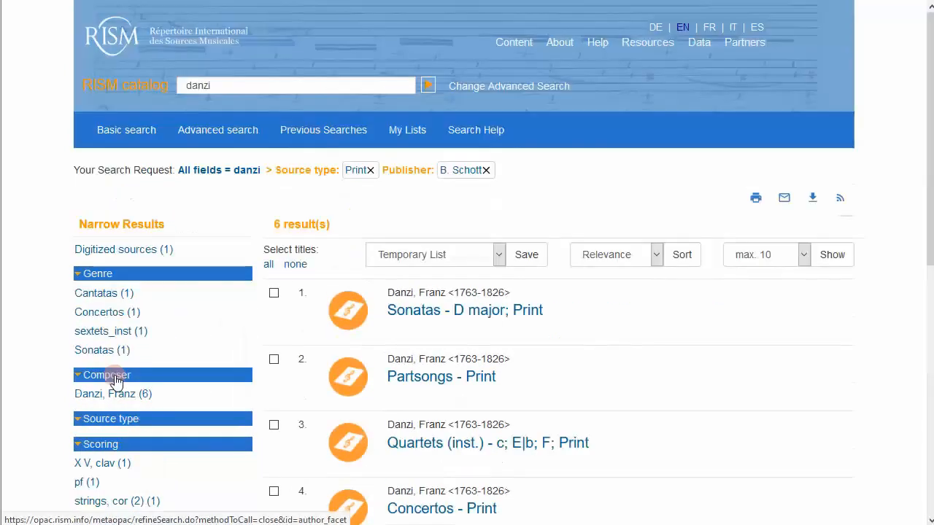
mouse_move(160, 373)
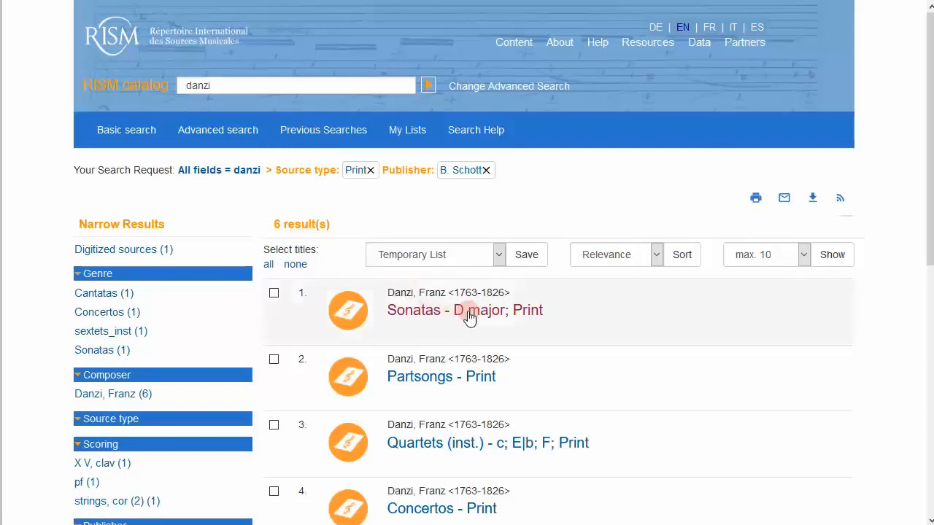
Step: Step from the Sonatas in D record to the third Schott print, Quartets in c; E|b; F, plate 101
left_click(464, 310)
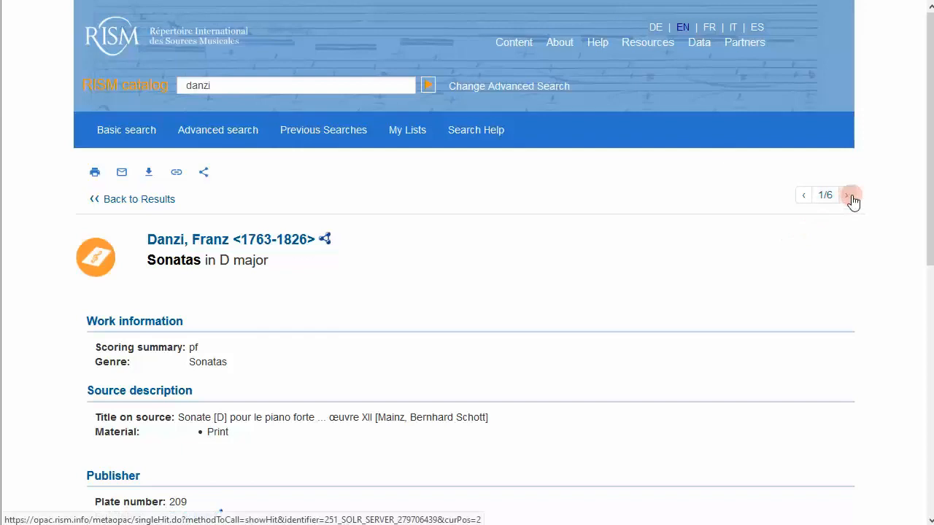
left_click(853, 194)
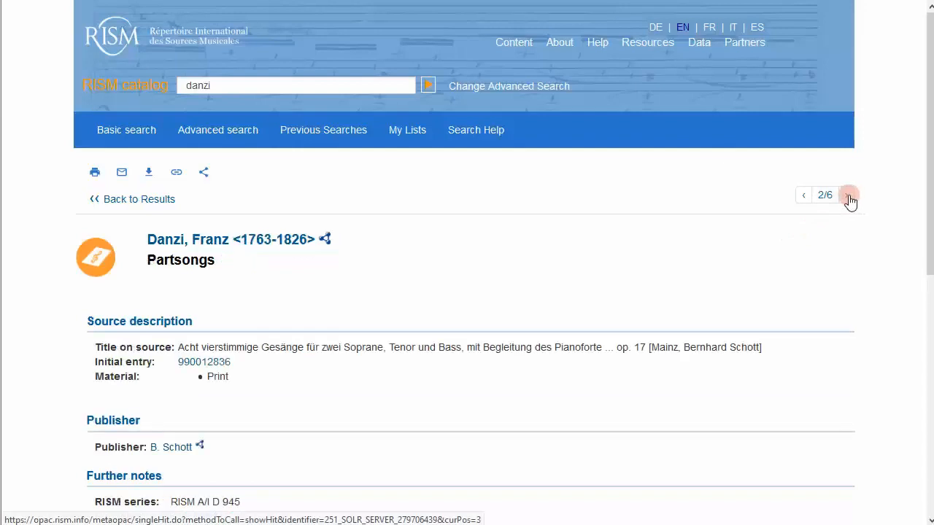
left_click(849, 195)
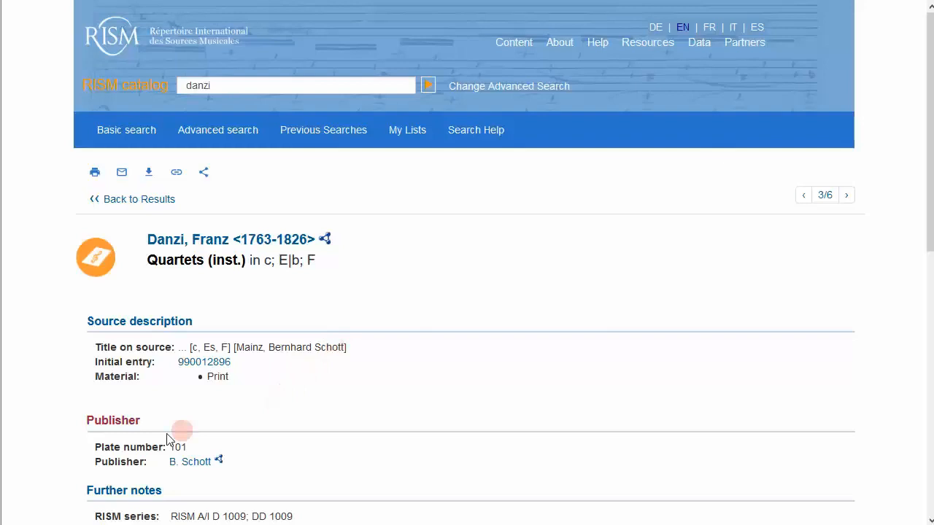
mouse_move(161, 60)
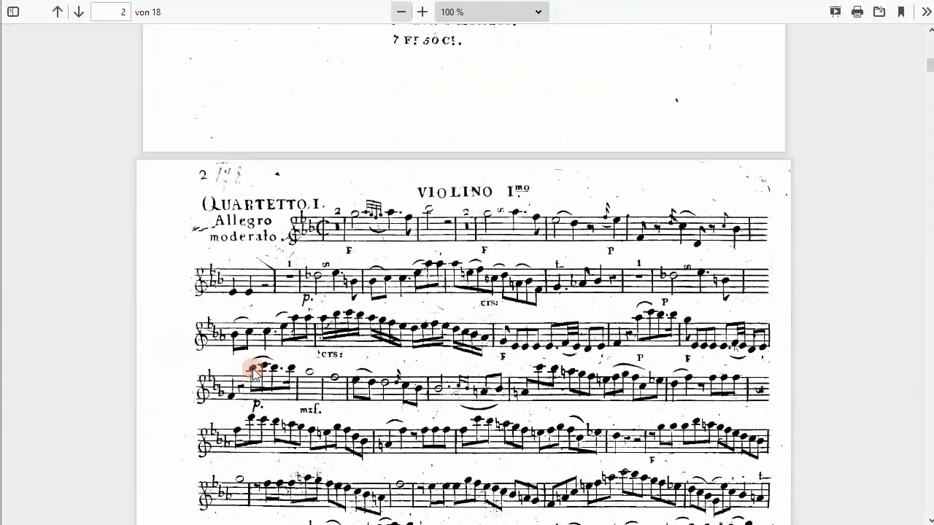
scroll("down", 3)
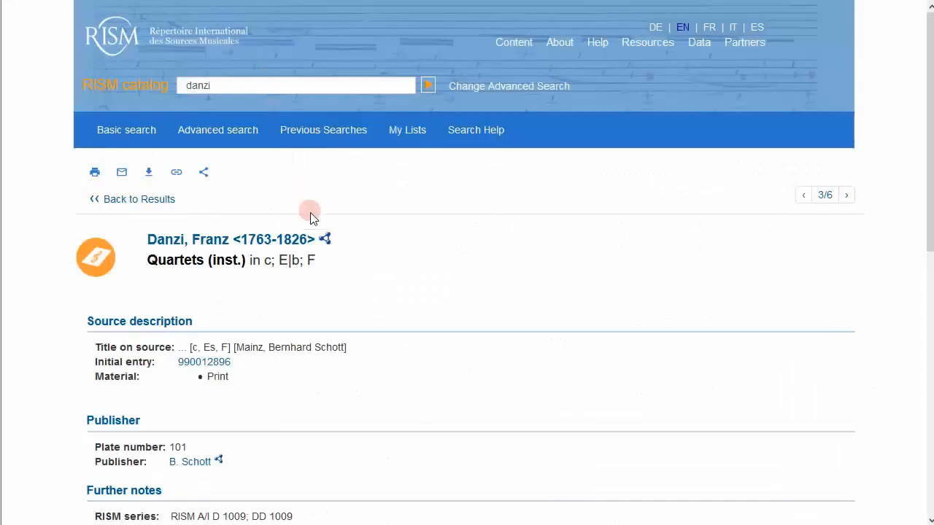
mouse_move(315, 356)
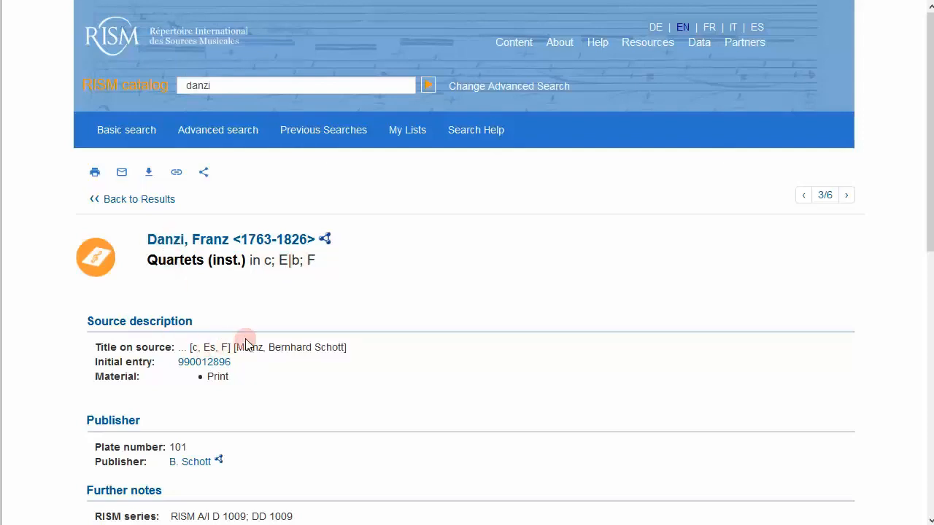
mouse_move(301, 343)
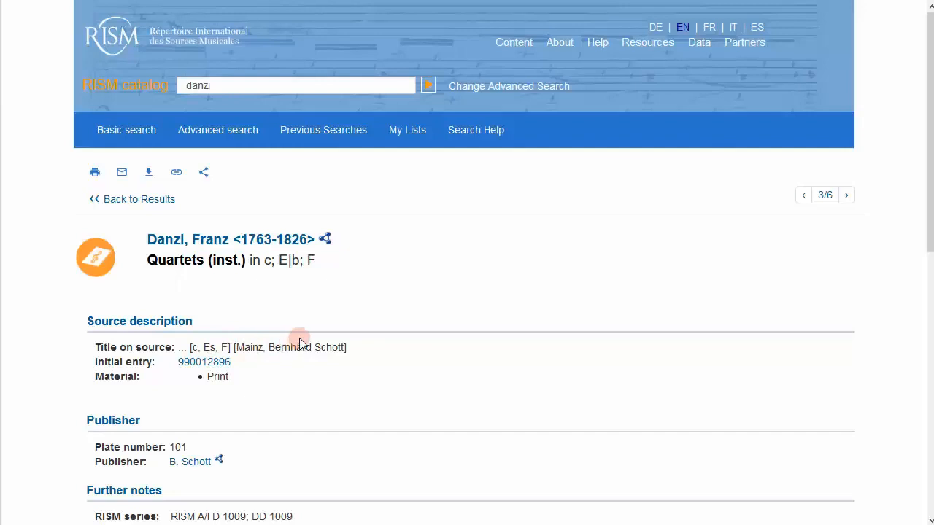
mouse_move(169, 447)
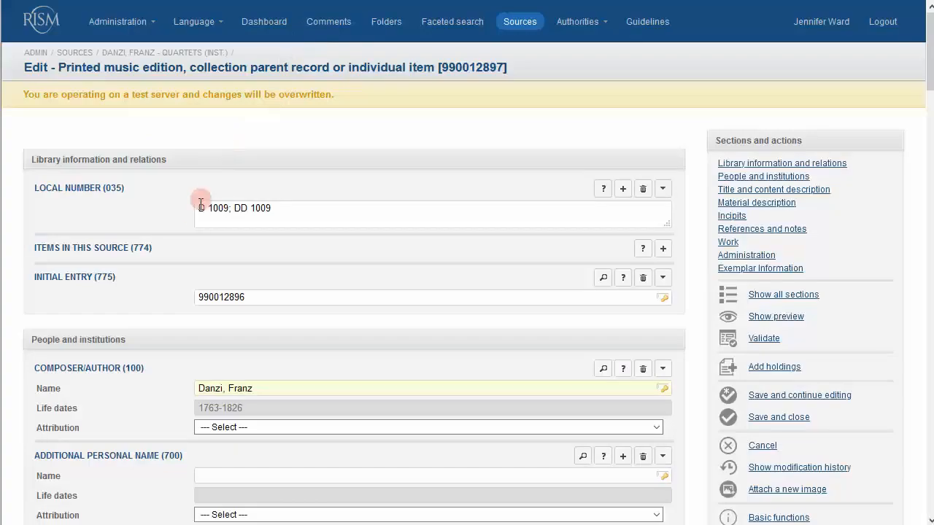
mouse_move(197, 217)
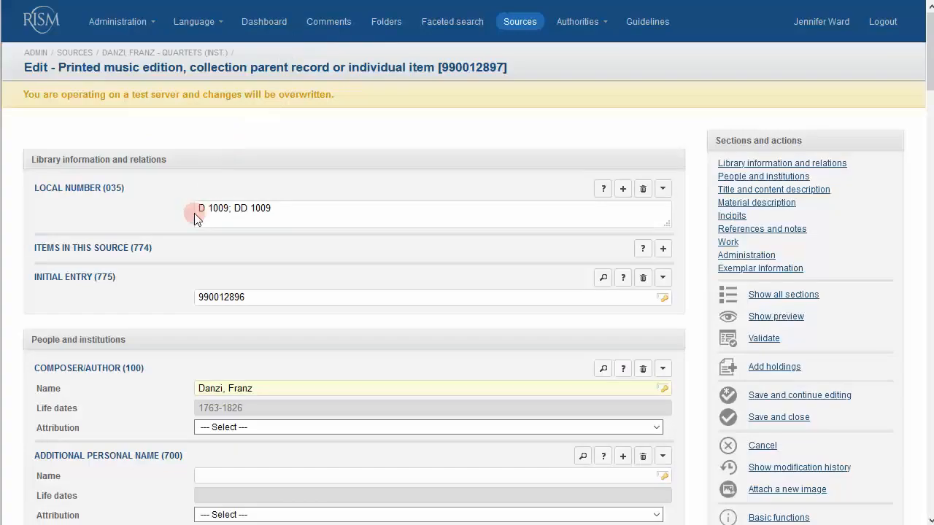
Step: Scroll the editor for record 990012897 to its Standardized title and Title on source fields
scroll("down", 3)
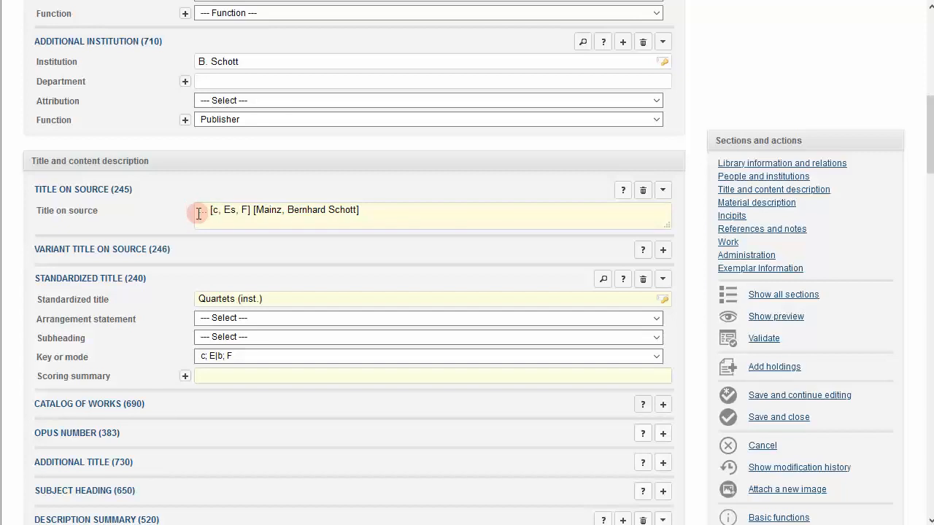
scroll("down", 3)
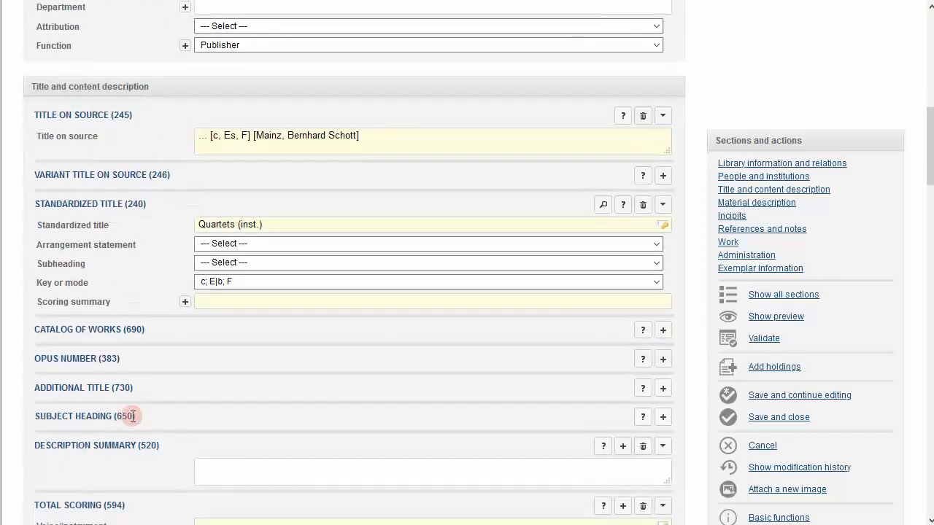
mouse_move(151, 414)
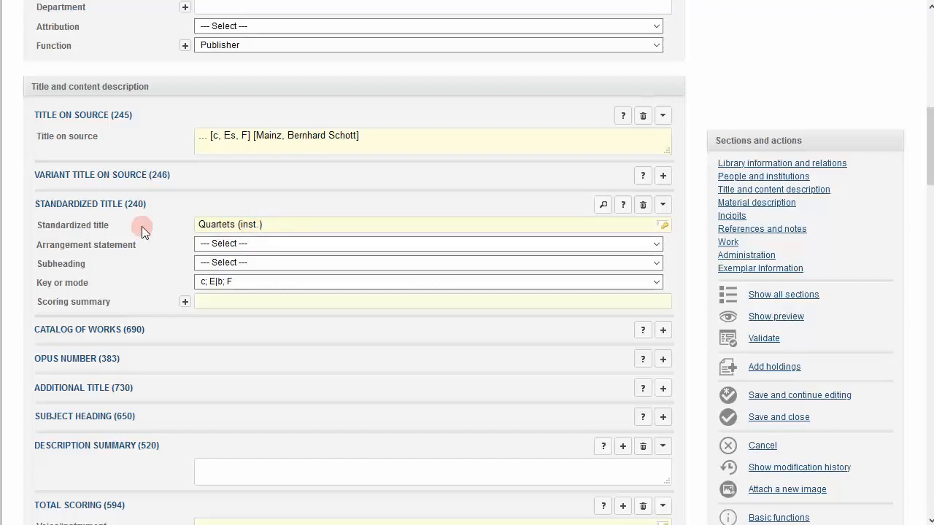
mouse_move(158, 405)
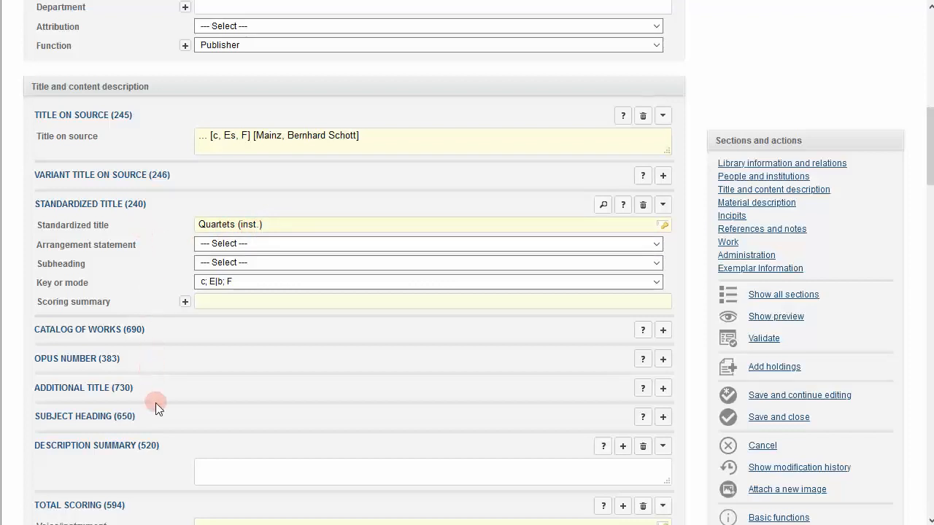
mouse_move(161, 418)
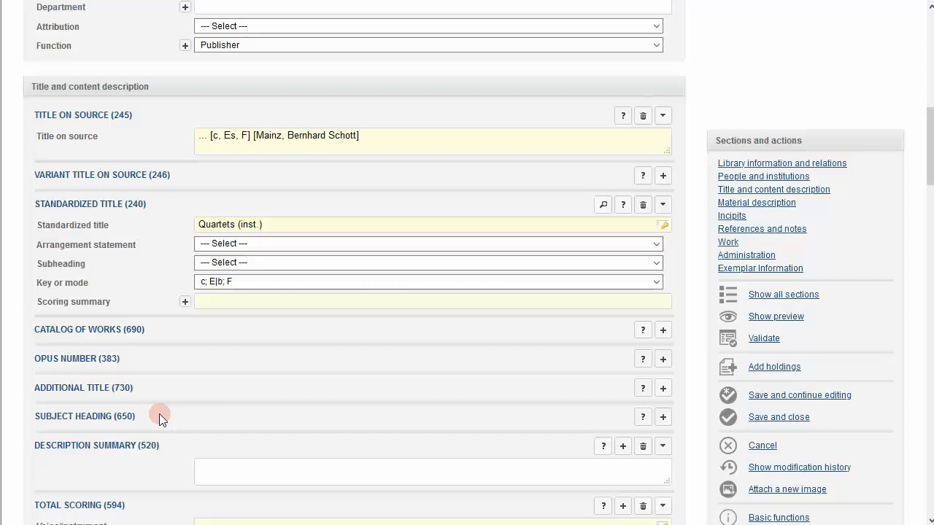
mouse_move(193, 139)
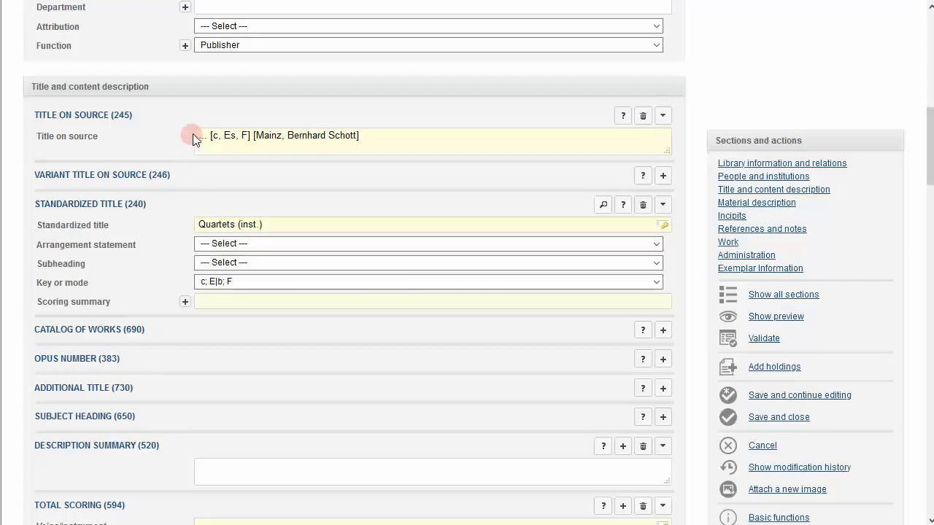
mouse_move(184, 151)
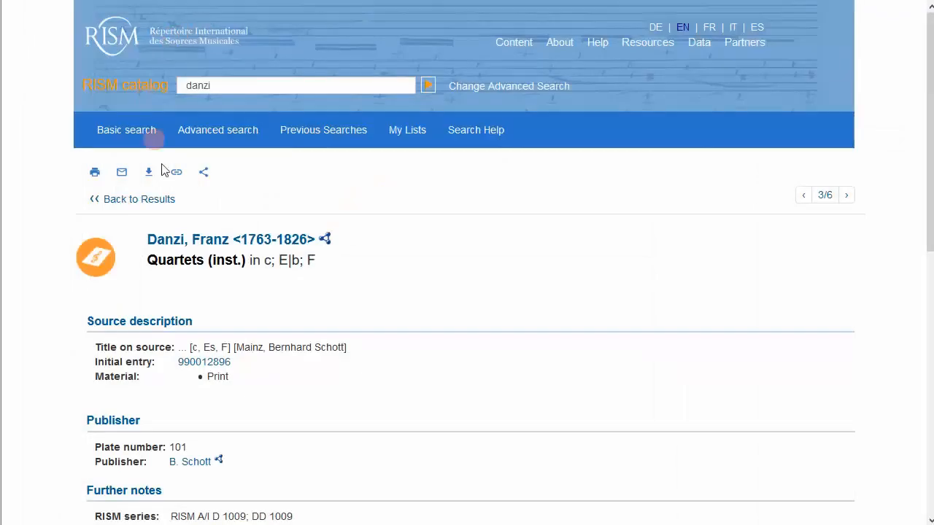
mouse_move(204, 362)
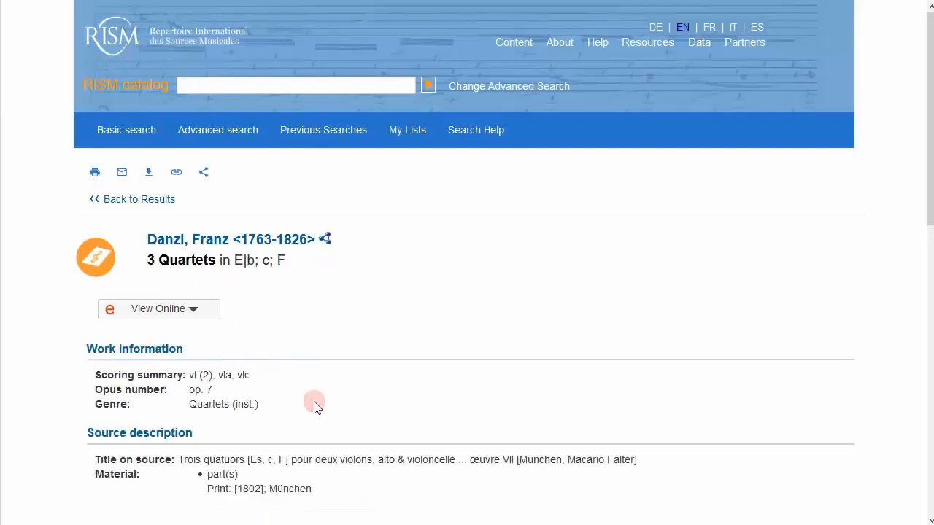
mouse_move(304, 460)
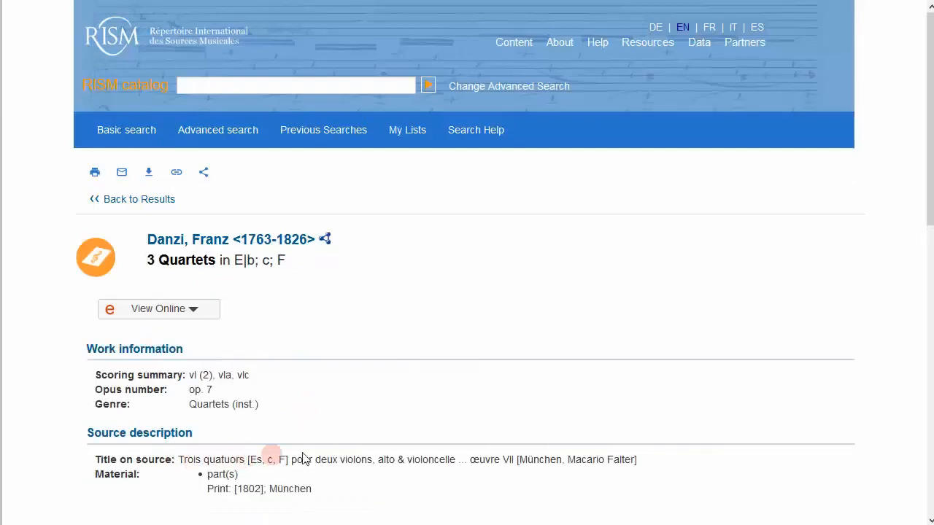
mouse_move(436, 460)
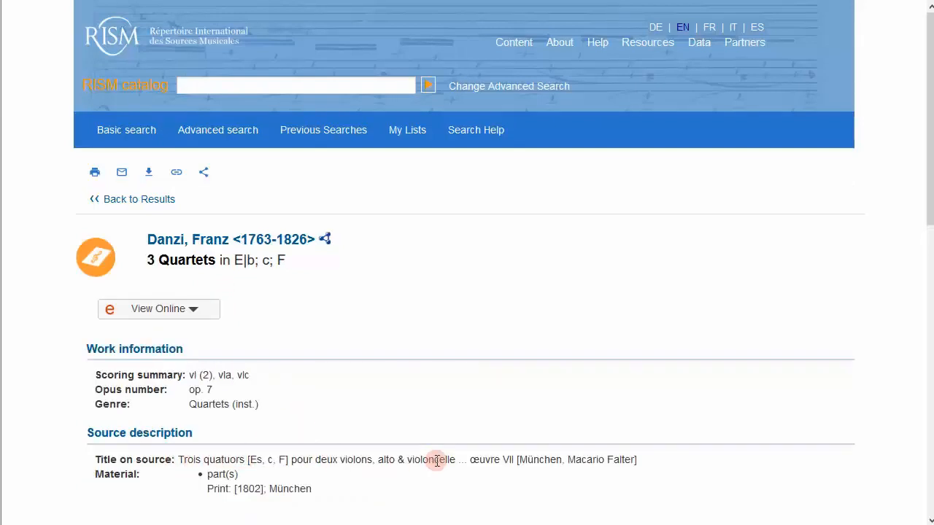
mouse_move(438, 456)
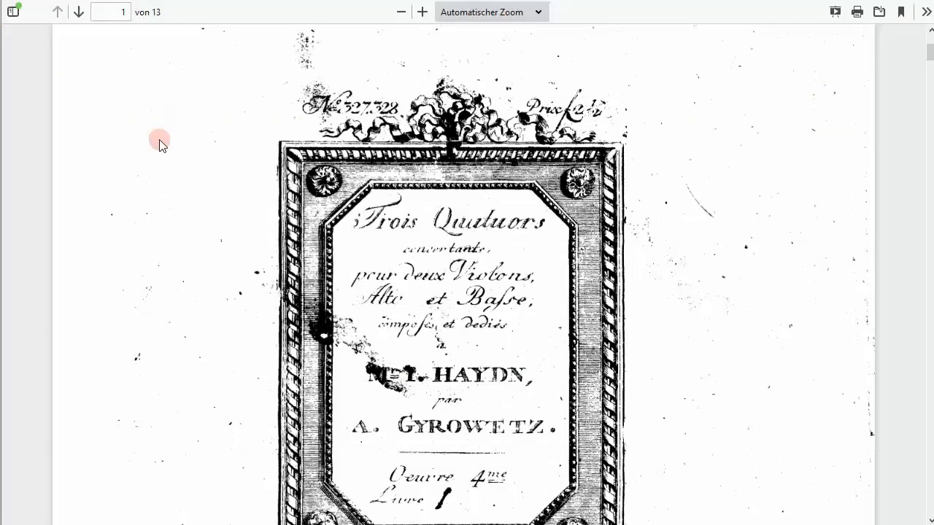
mouse_move(161, 153)
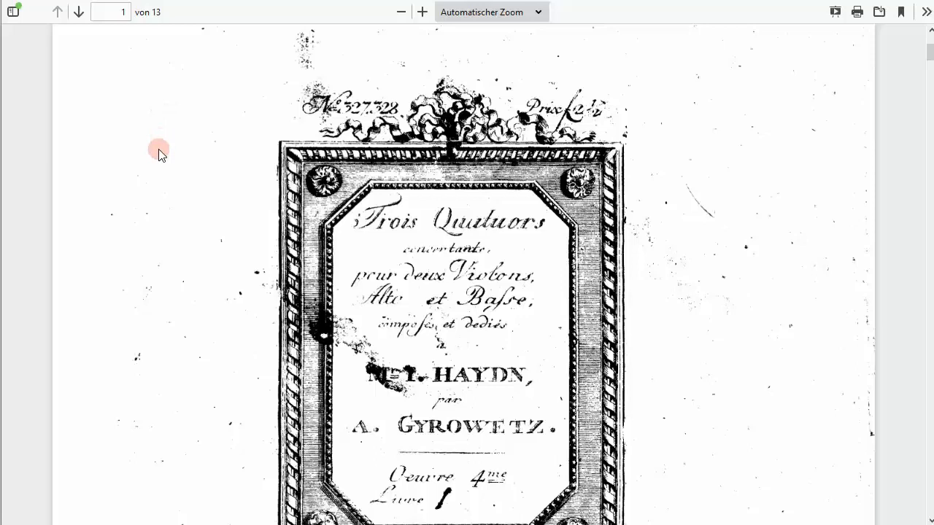
Step: Scroll through the Gyrowetz Trois Quatuors title page scan
scroll("down", 3)
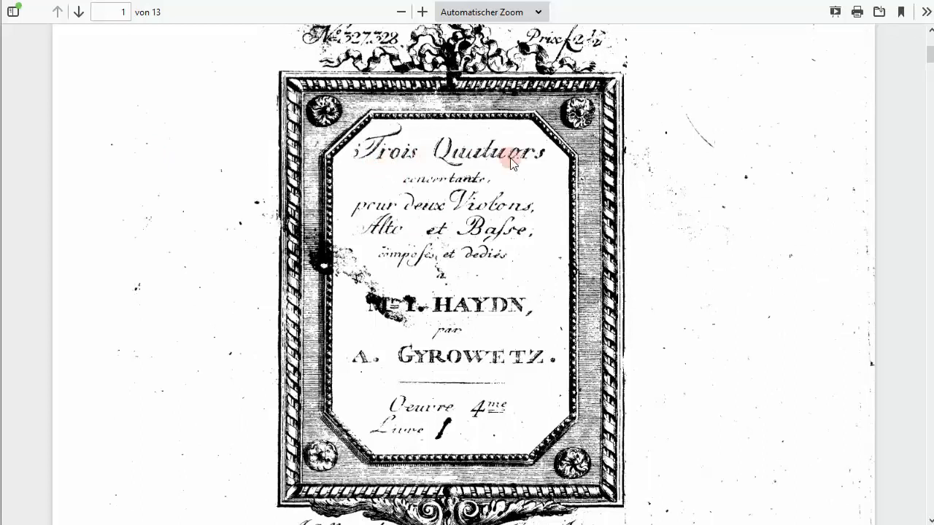
mouse_move(456, 431)
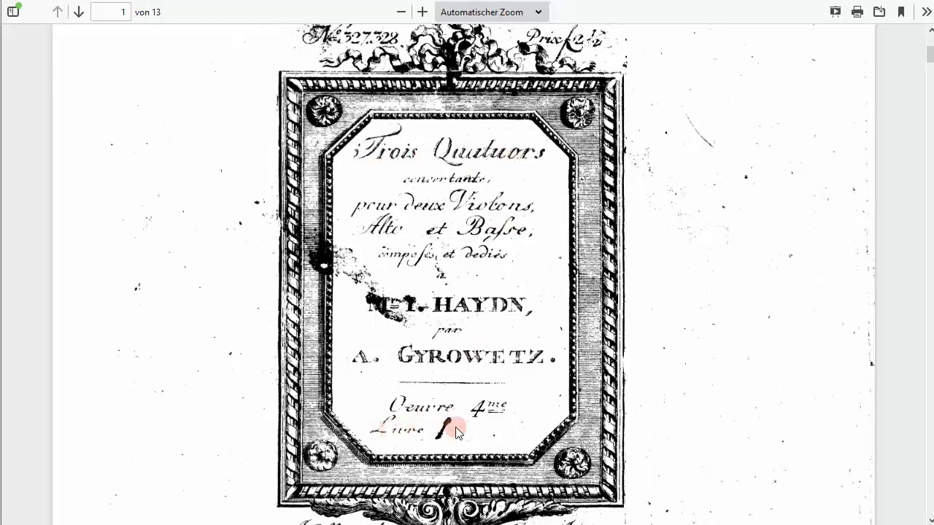
scroll("down", 3)
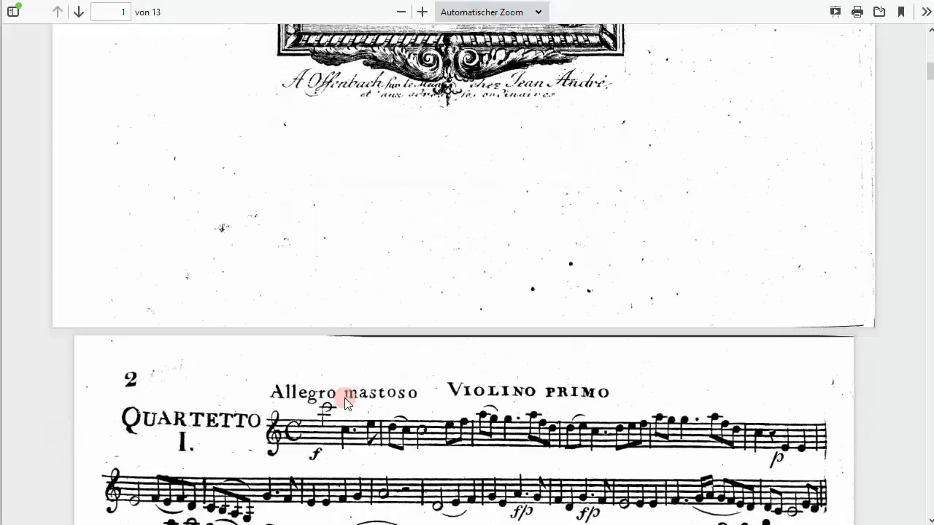
scroll("down", 3)
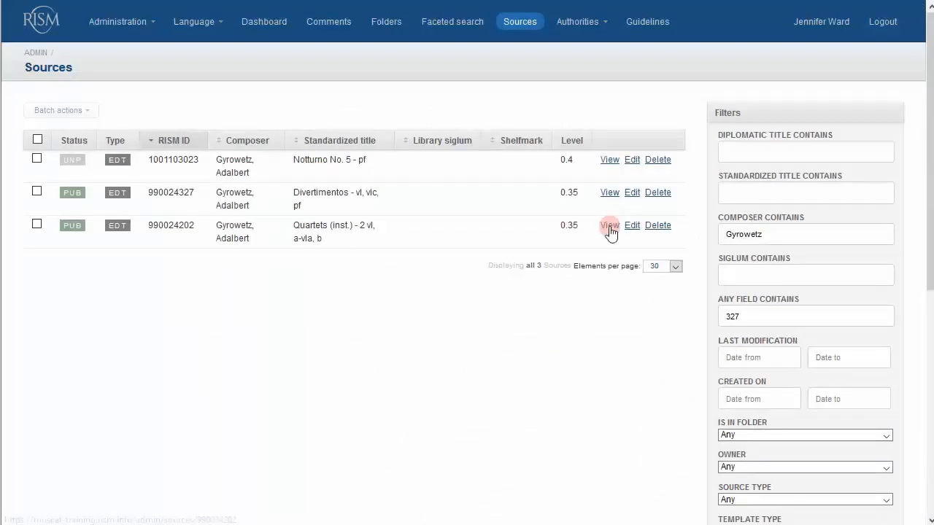
Step: View Gyrowetz's Quartets (inst.) print 990024202 with plate number 327 and its exemplar holdings
left_click(609, 225)
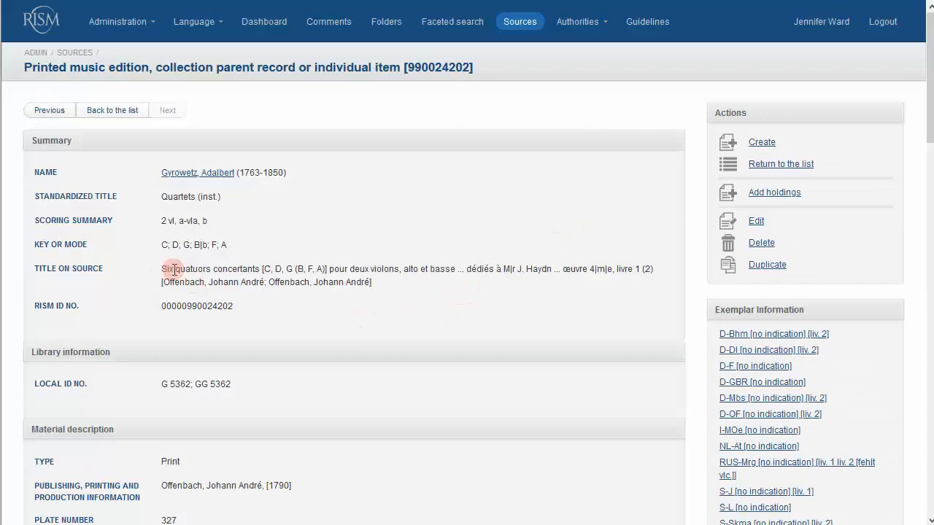
mouse_move(224, 276)
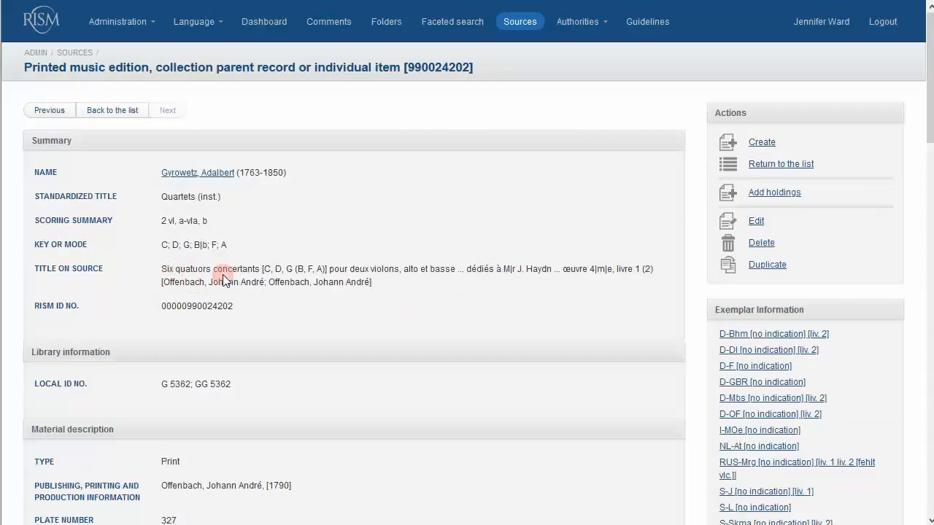
mouse_move(633, 274)
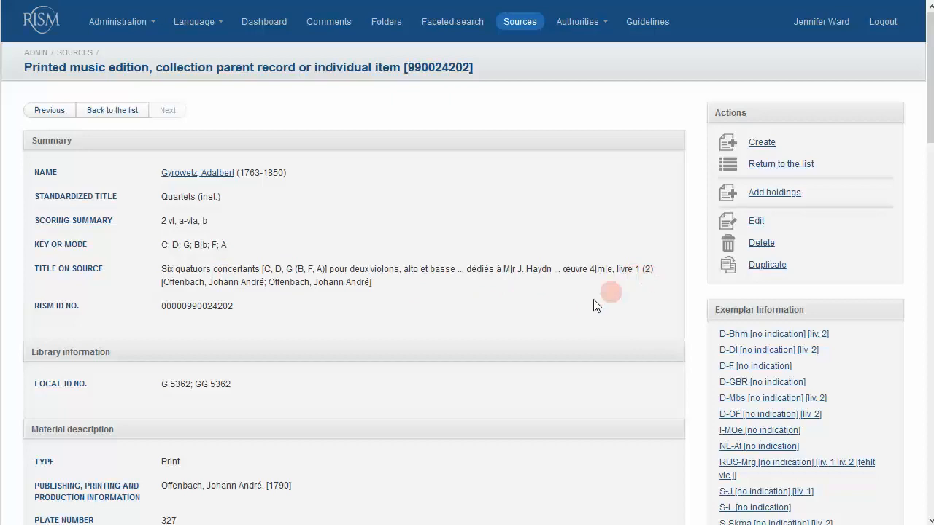
scroll("down", 3)
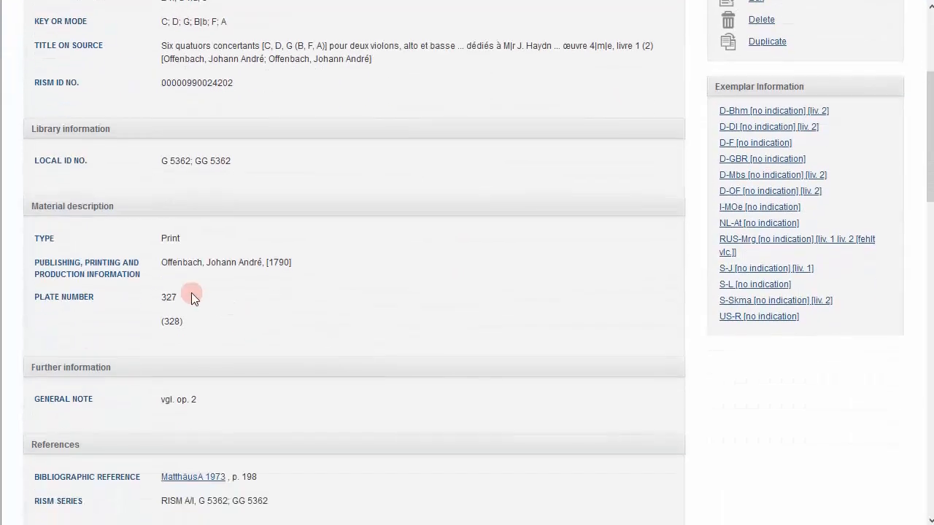
mouse_move(206, 301)
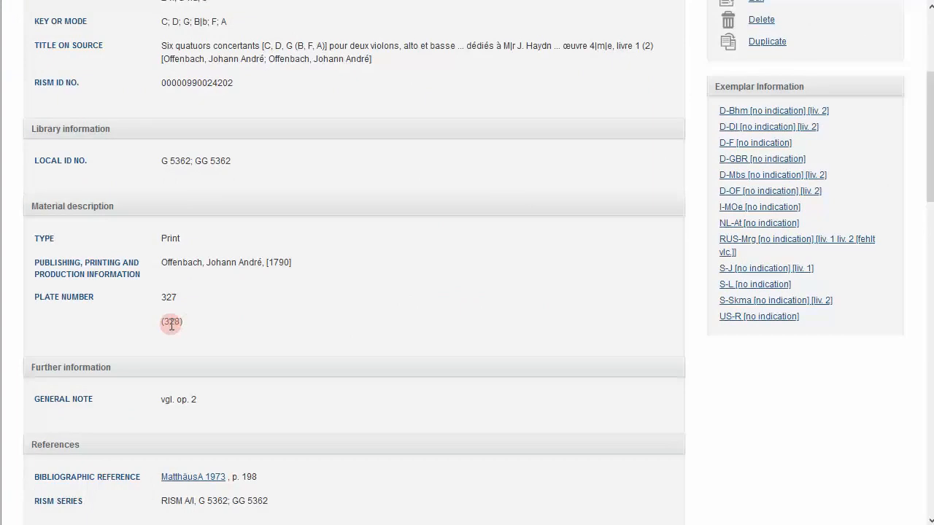
mouse_move(349, 327)
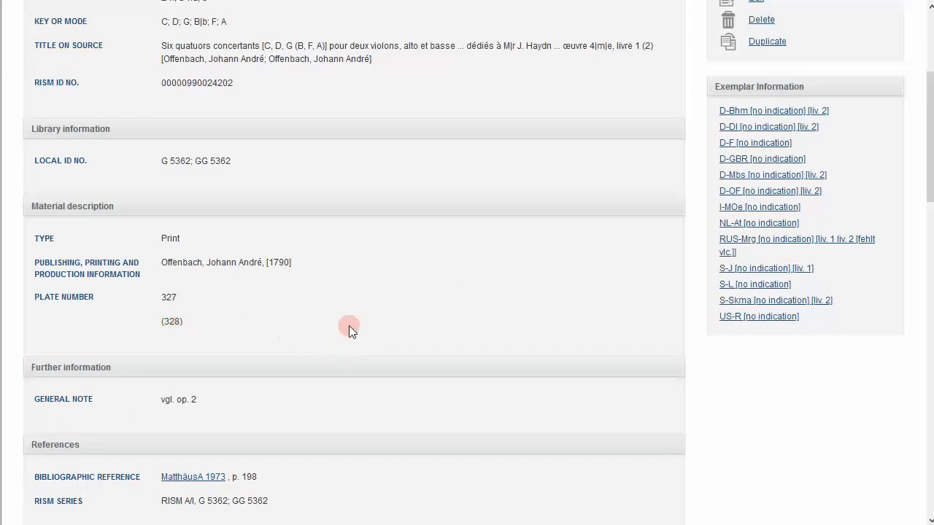
mouse_move(356, 326)
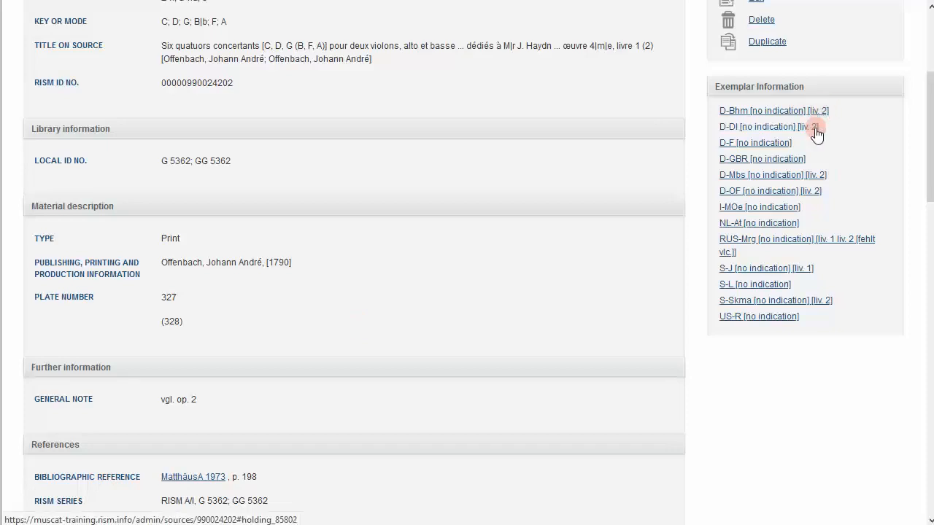
mouse_move(823, 194)
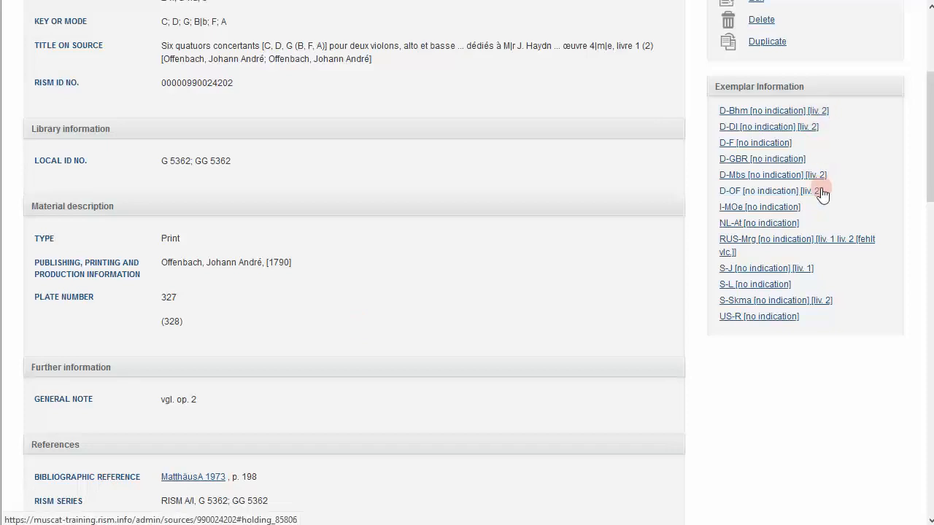
mouse_move(803, 143)
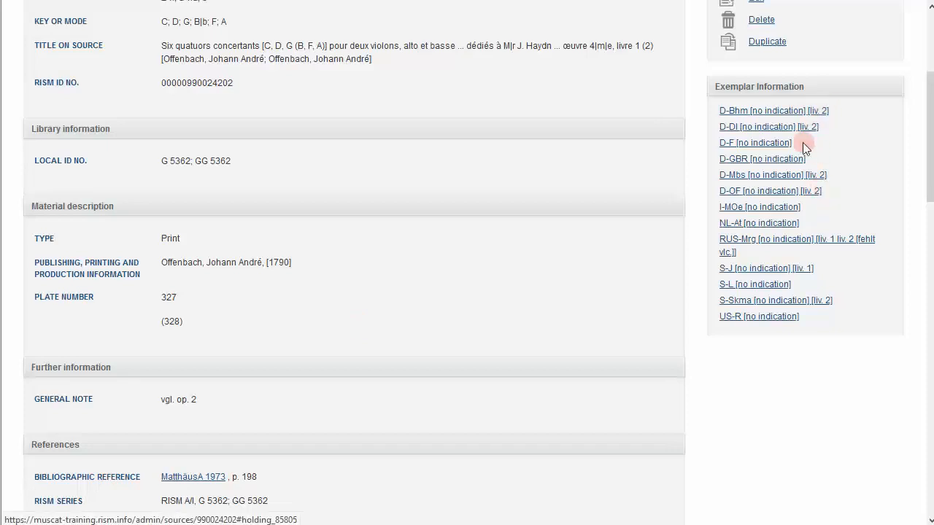
mouse_move(594, 152)
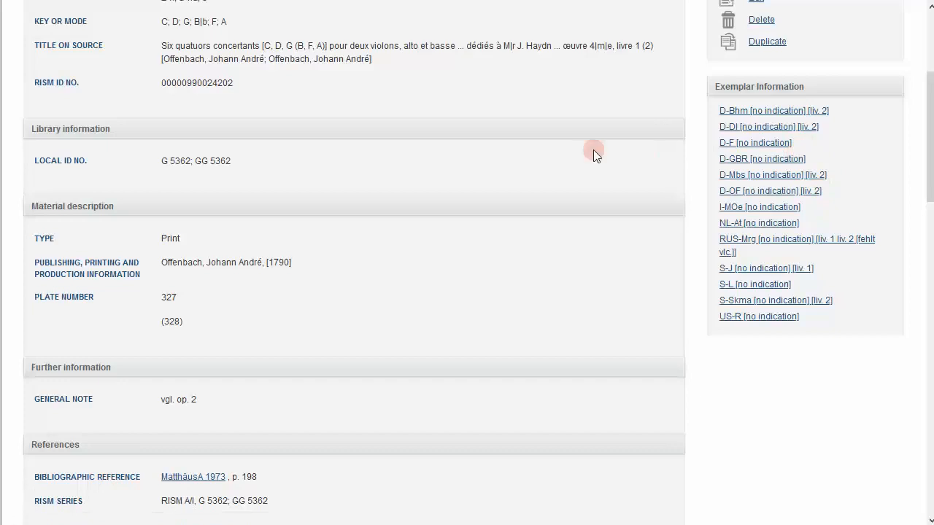
scroll("up", 3)
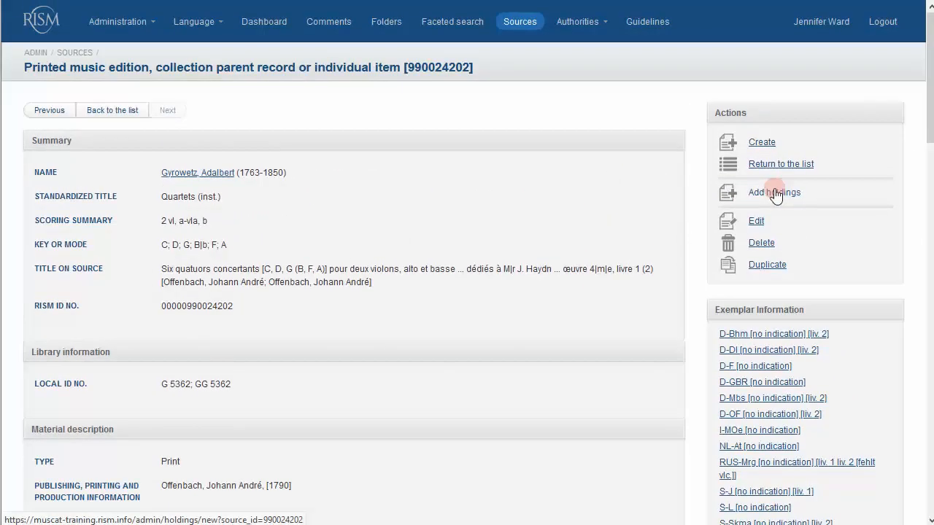
Step: Start a new holdings entry and record the material held as 'livre 1'
left_click(773, 192)
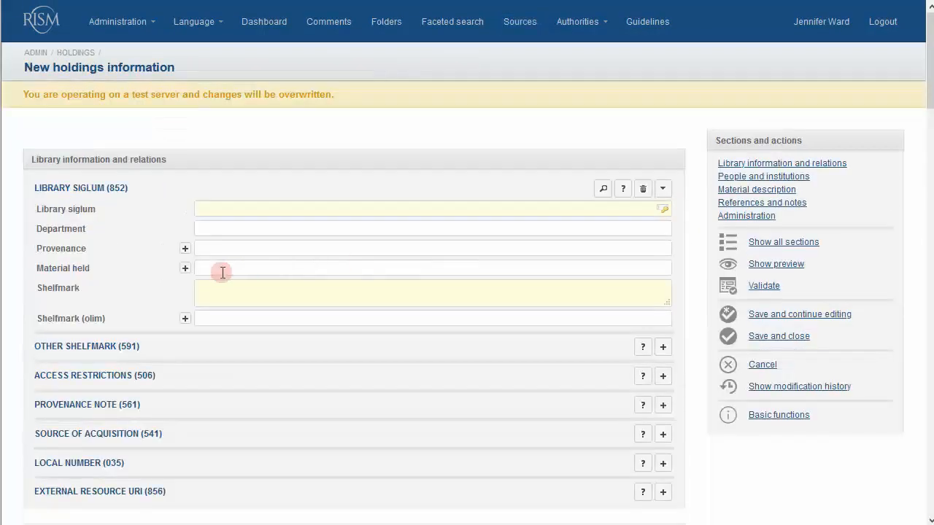
type("livre 1")
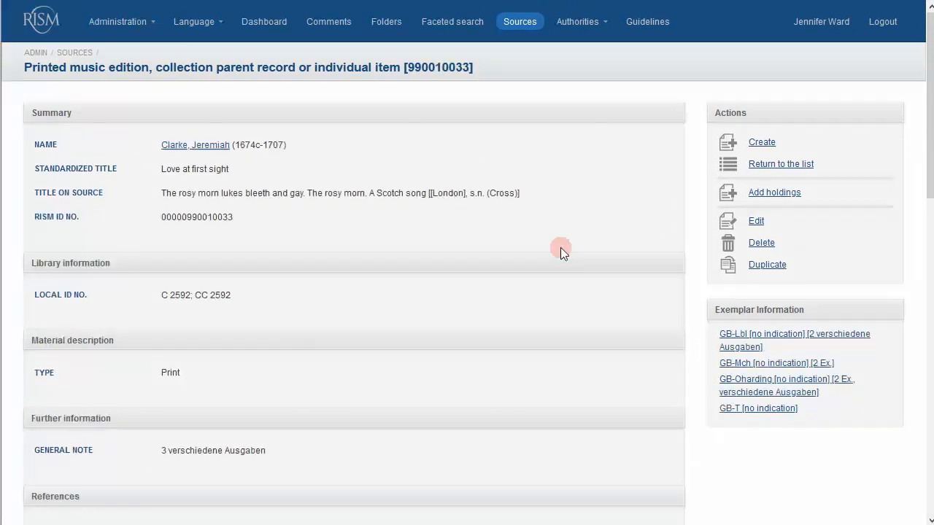
mouse_move(157, 456)
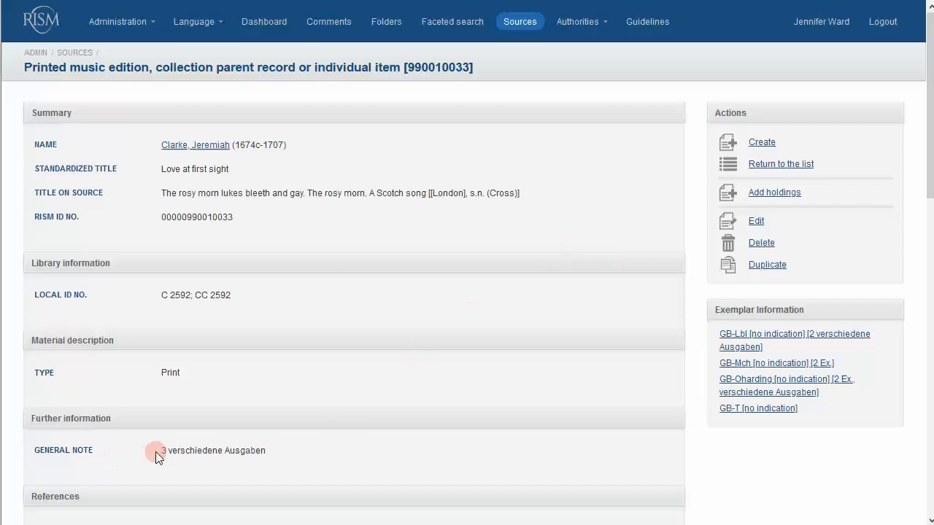
mouse_move(283, 455)
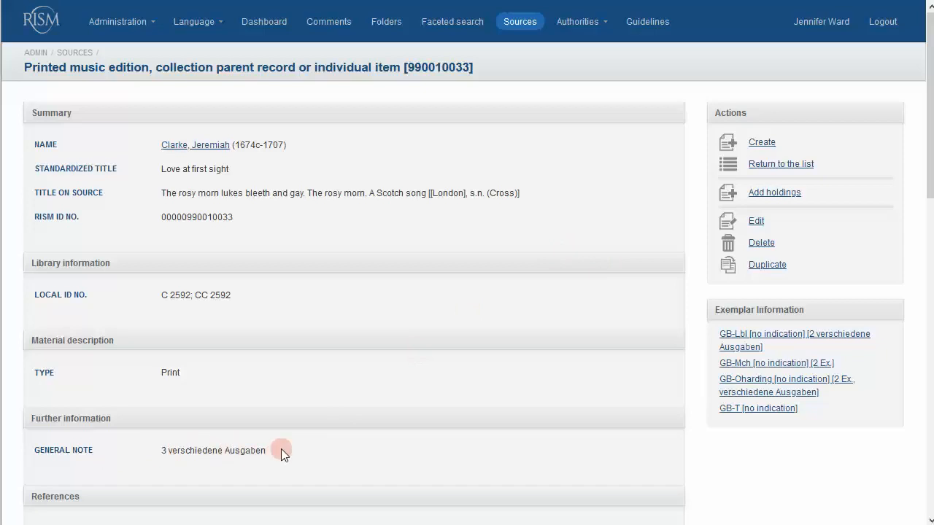
mouse_move(857, 351)
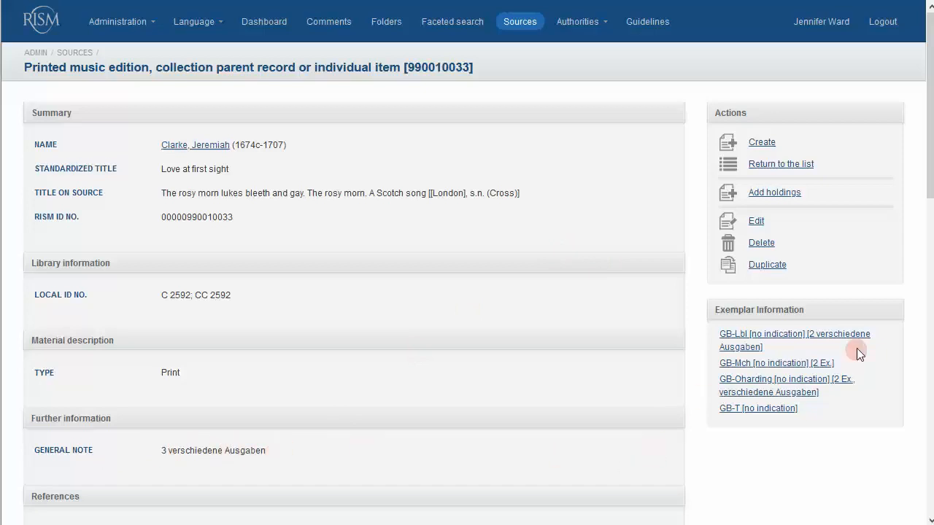
mouse_move(821, 395)
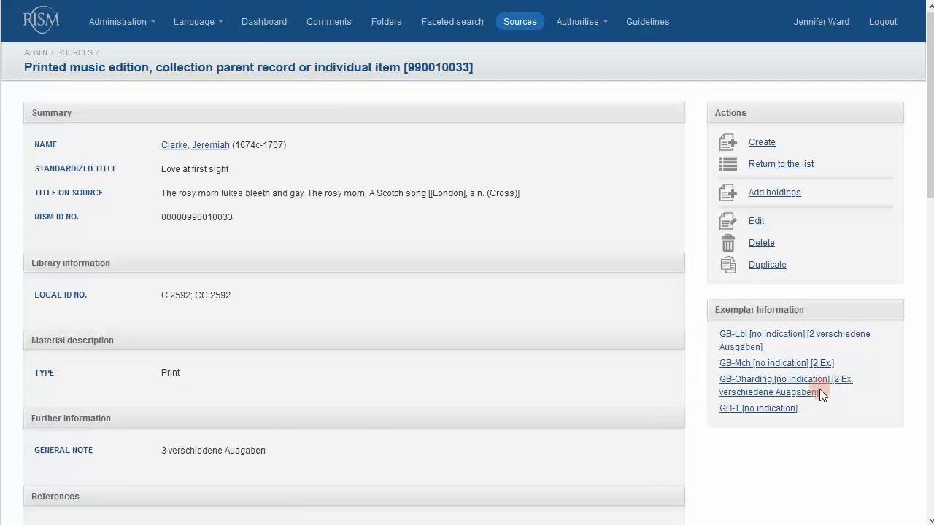
mouse_move(540, 229)
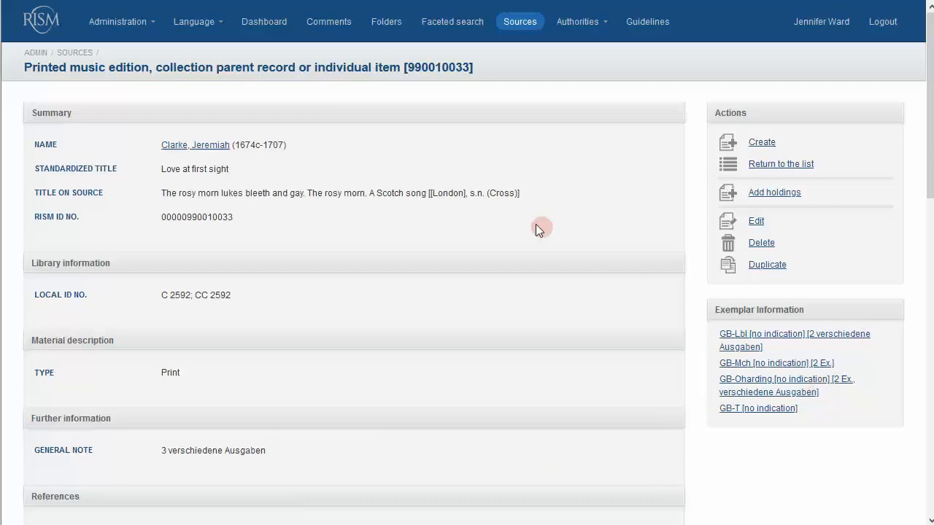
mouse_move(504, 197)
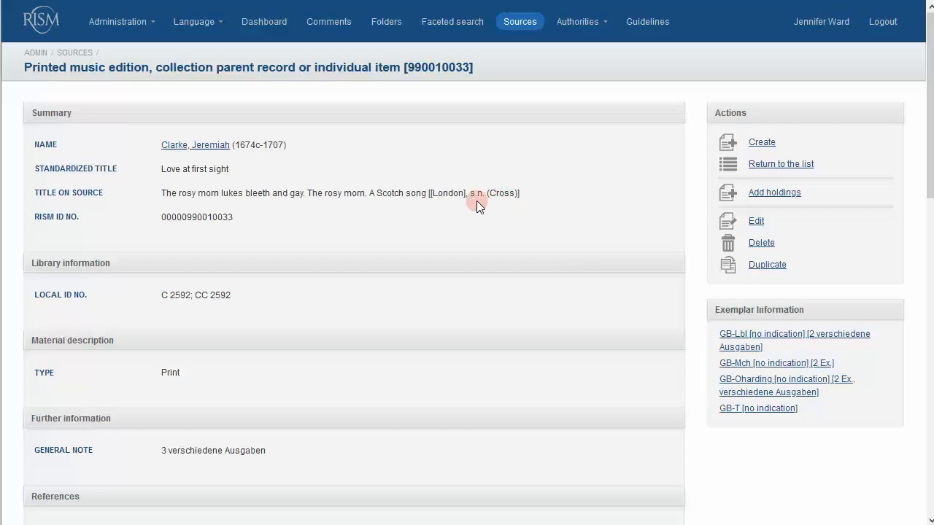
mouse_move(466, 252)
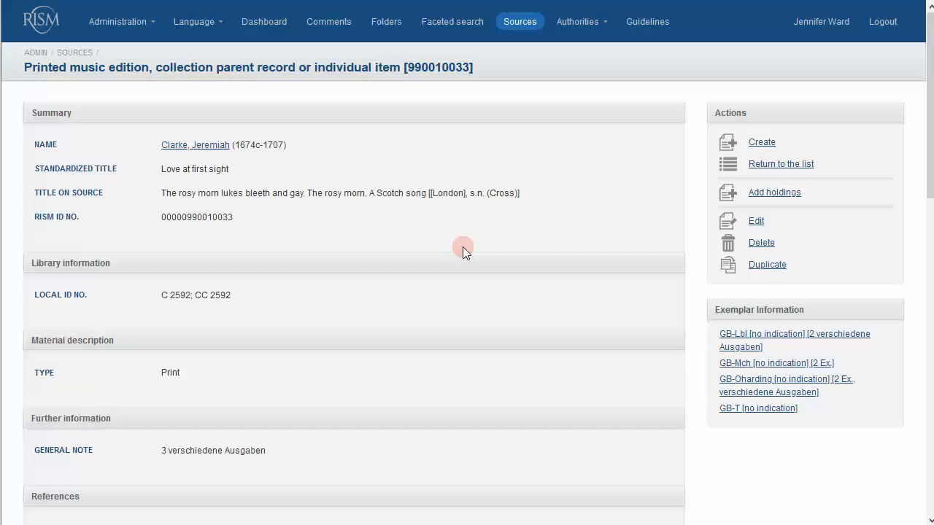
mouse_move(742, 204)
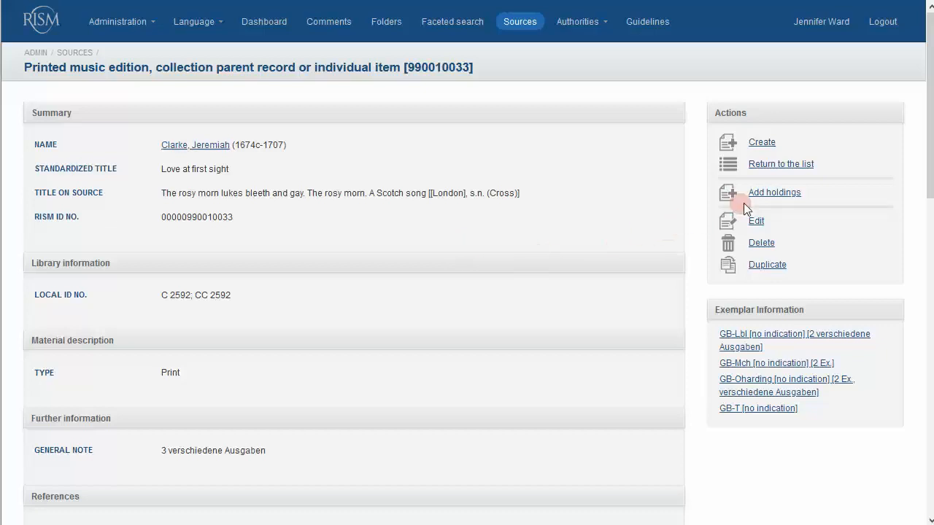
Step: Start a new holdings entry and add a General note (500) field to it
left_click(774, 192)
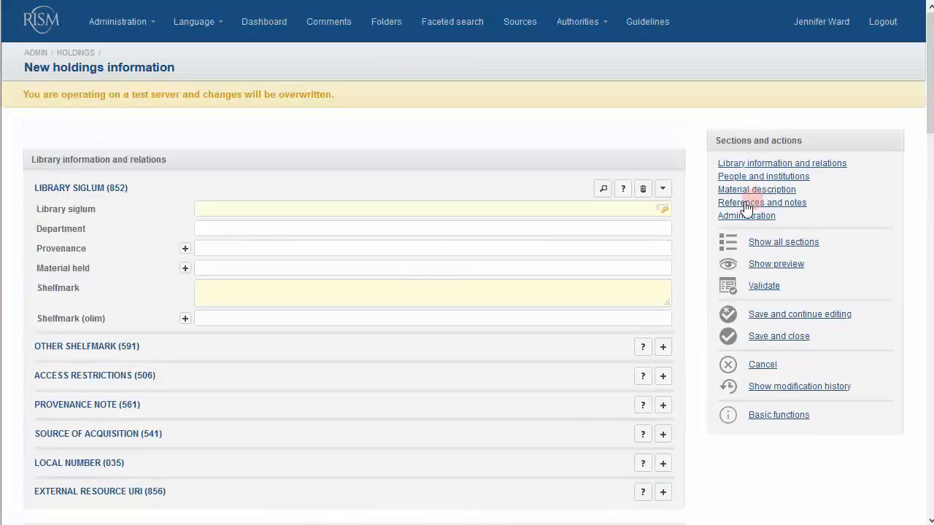
scroll("down", 3)
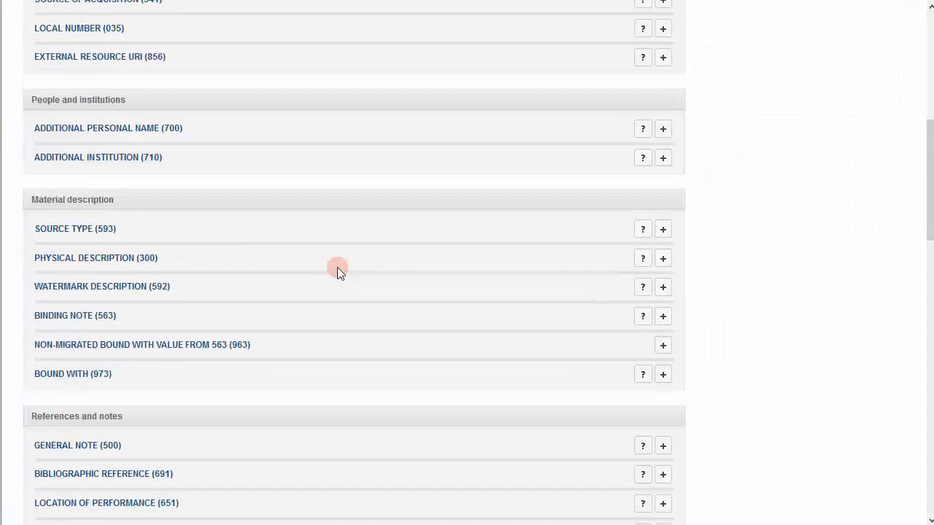
left_click(663, 446)
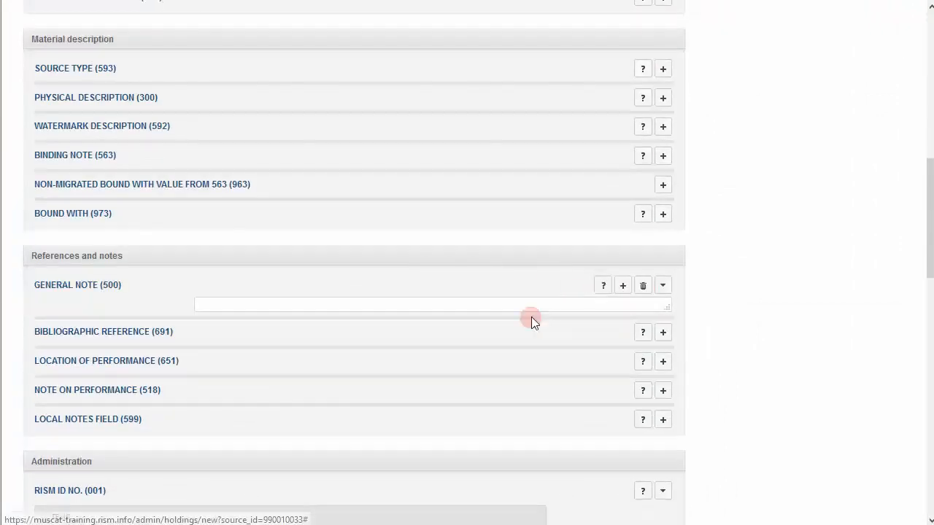
left_click(433, 305)
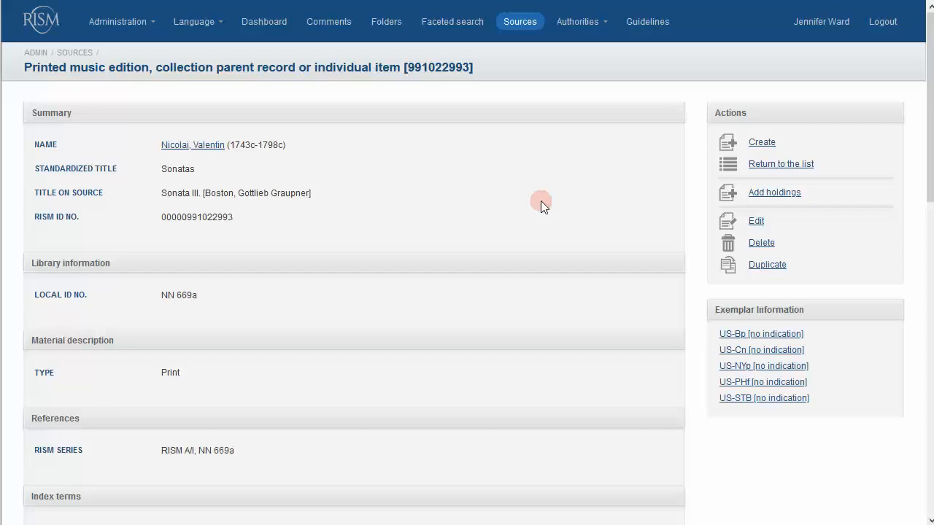
mouse_move(197, 199)
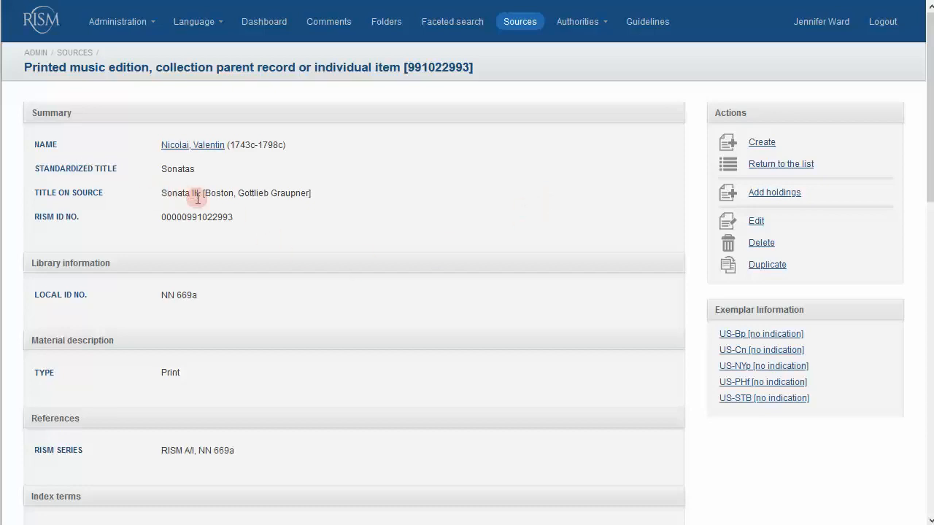
mouse_move(333, 199)
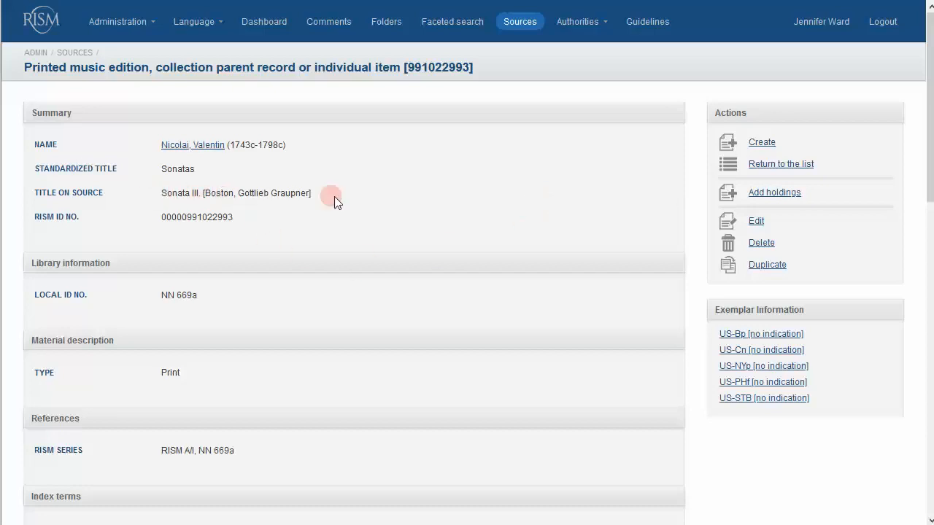
mouse_move(369, 202)
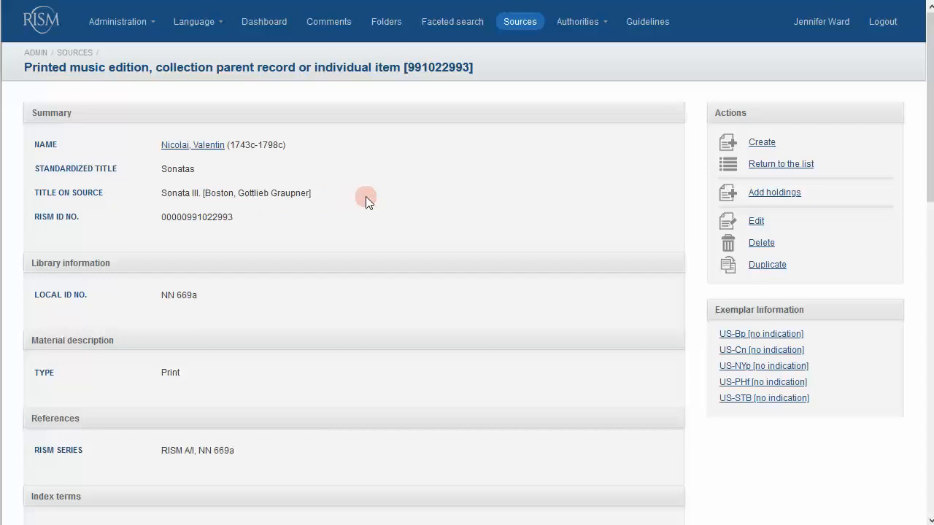
mouse_move(344, 200)
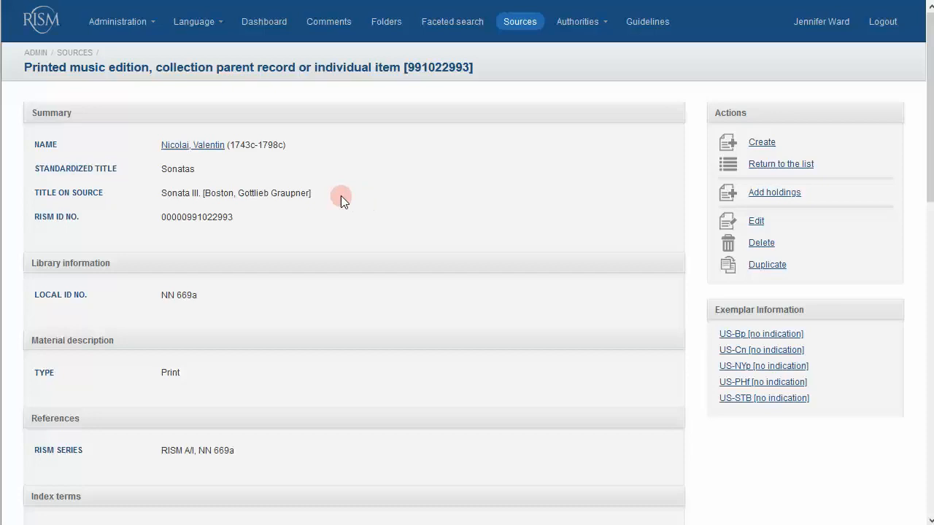
mouse_move(358, 198)
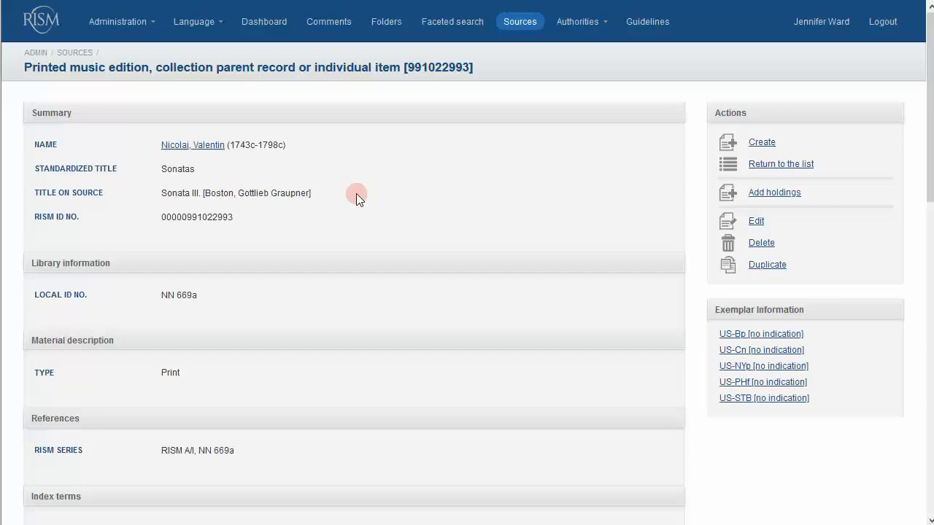
mouse_move(365, 201)
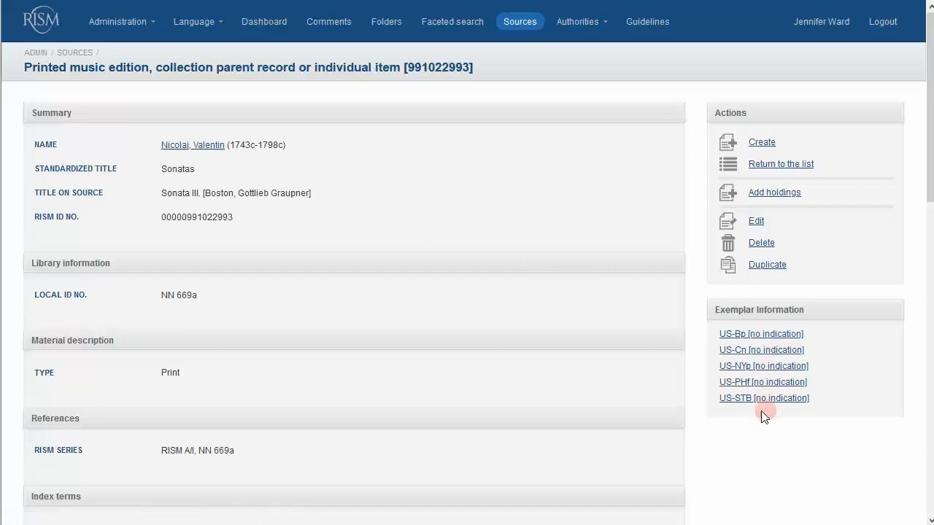
mouse_move(498, 405)
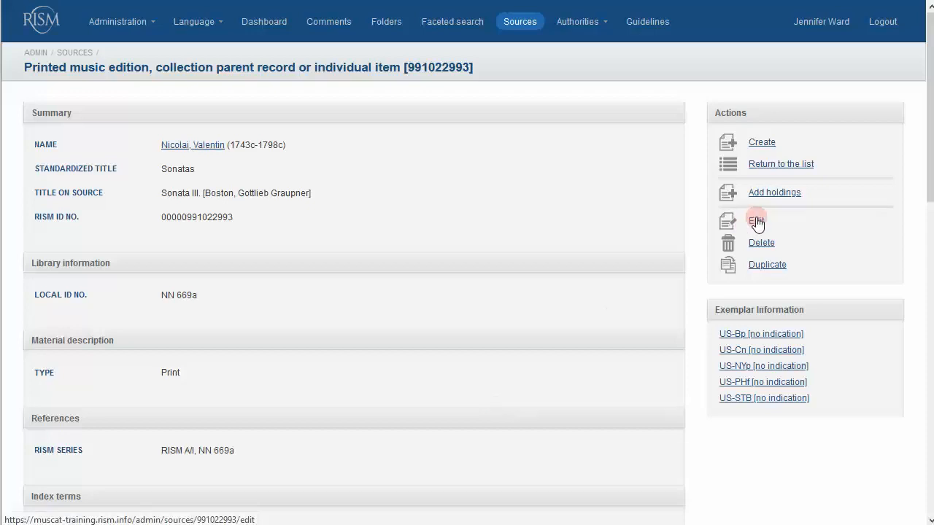
Step: Switch the Nicolai Sonatas record 991022993 into edit mode to view its internal note (599)
left_click(758, 221)
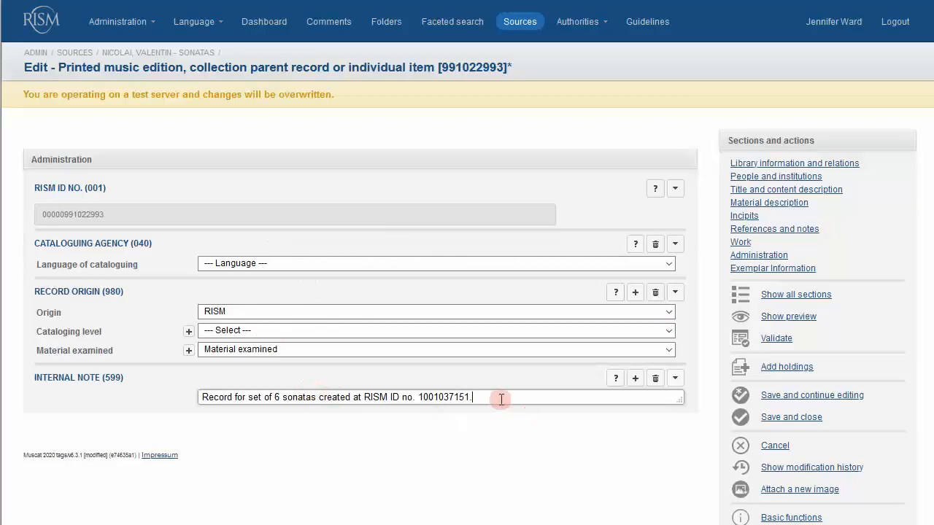
mouse_move(504, 397)
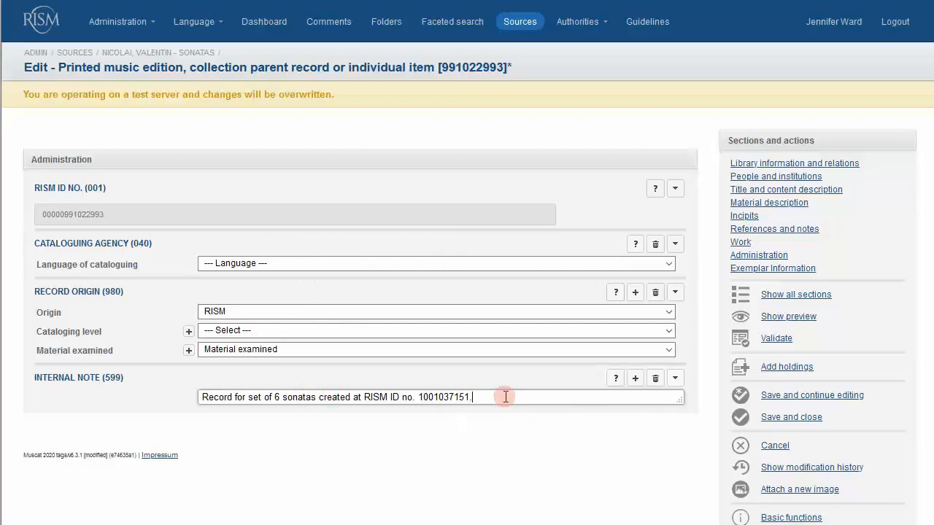